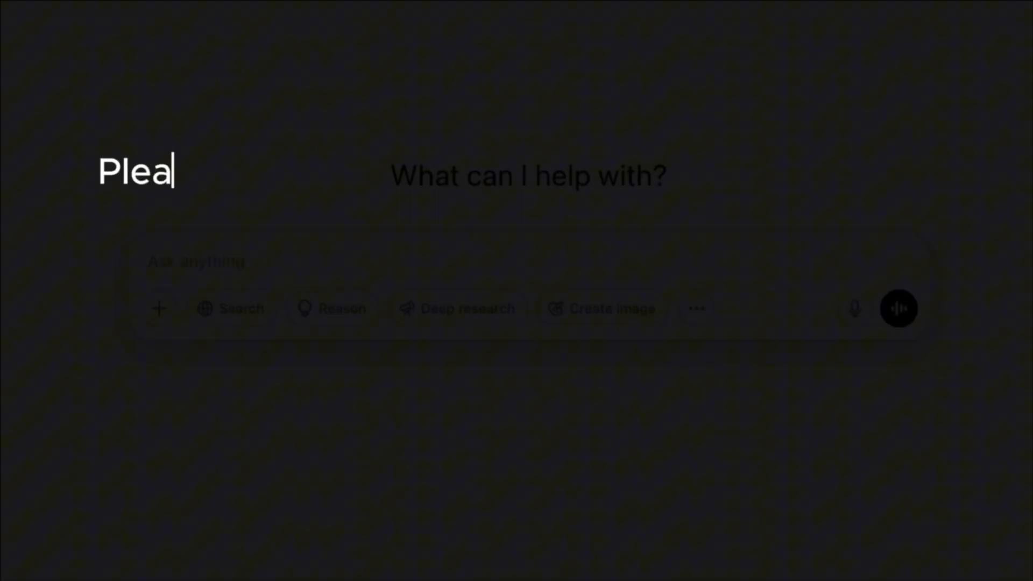
Prompt ChatGPT for a hauntingly lit 9:16 cinematic photo of three large-headed aliens examining a human
text(se create image in 9:16 a hauntingly lit)
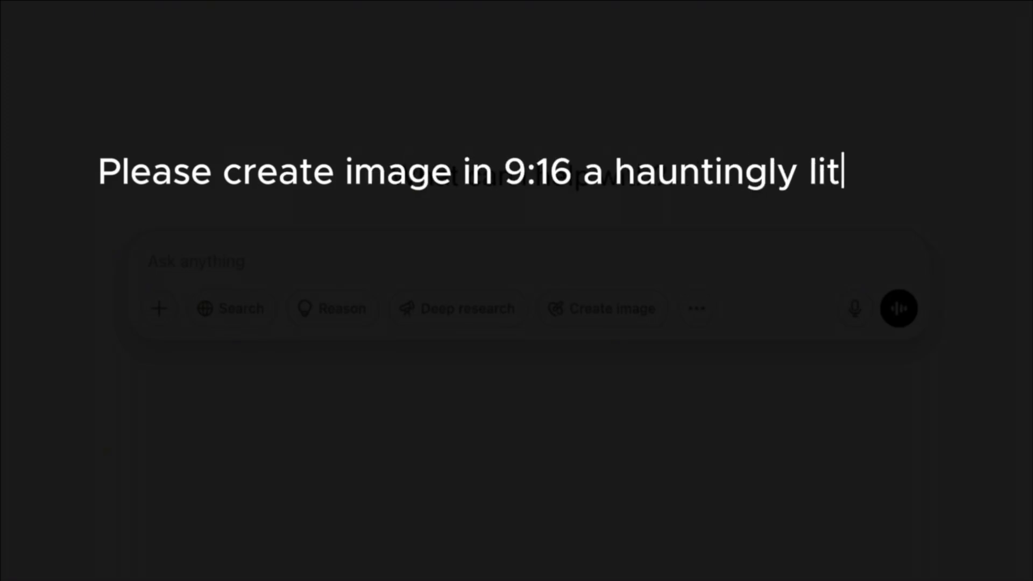
text(high contrast cinematic photogra)
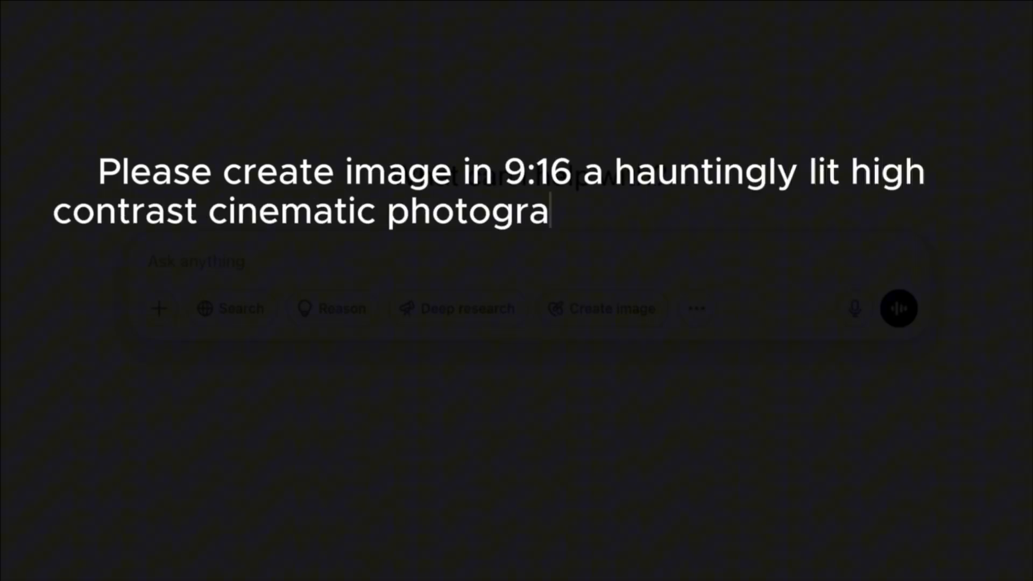
text(ph of a three aliens with large heads)
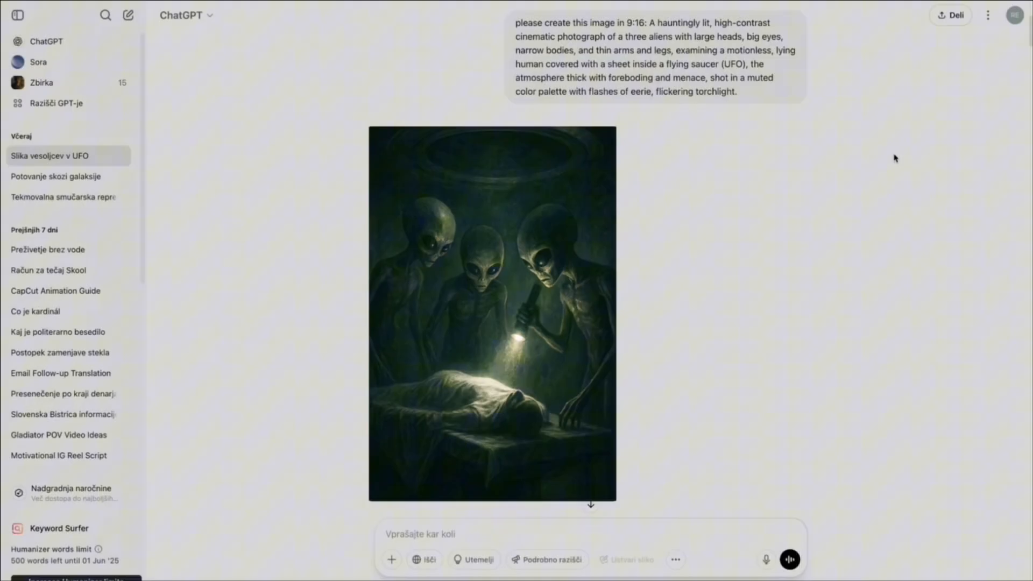
click(493, 314)
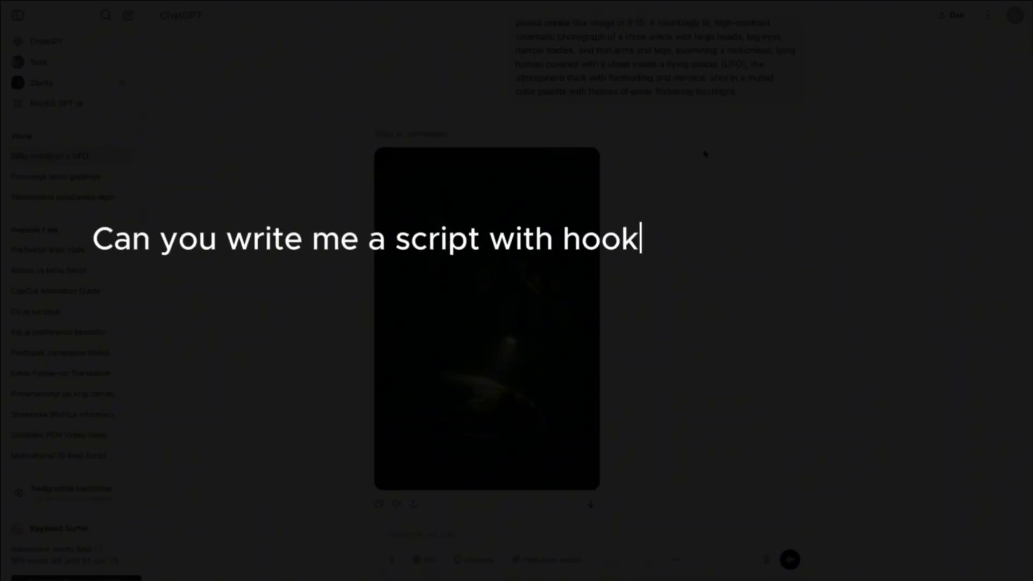
Request a can't-stop-watching reel script about three aliens abducting a human, with five picture prompts
text(s for instagram reel so the viewer can't stop)
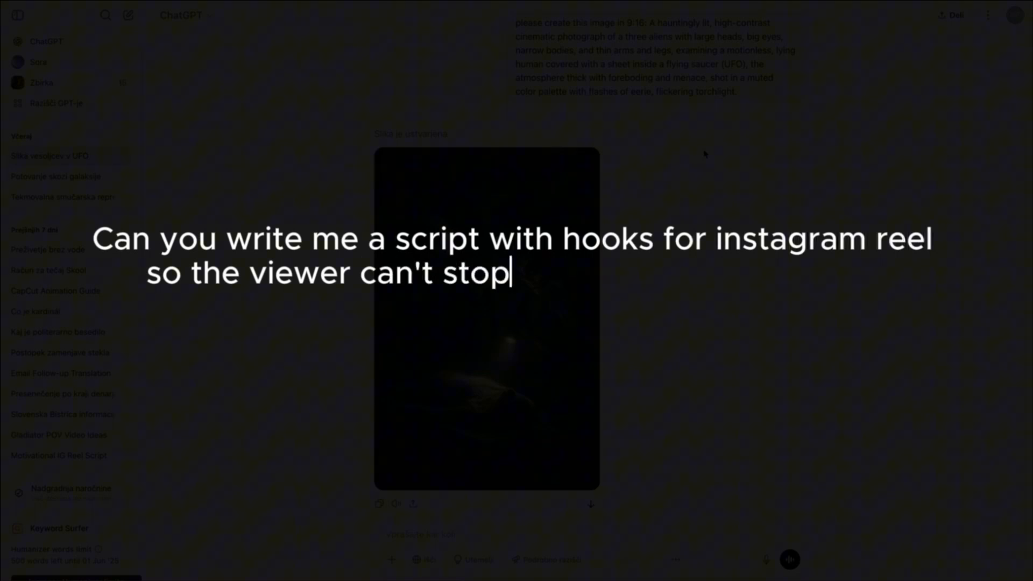
text(watching about 3 aliens abducting the human an)
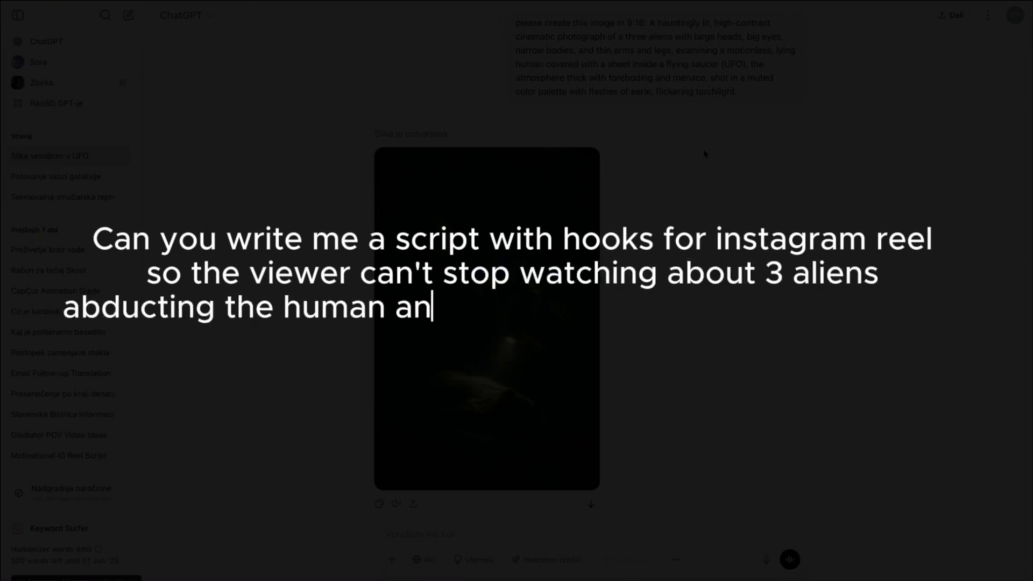
text(d examine him and create prompts for 5 pict)
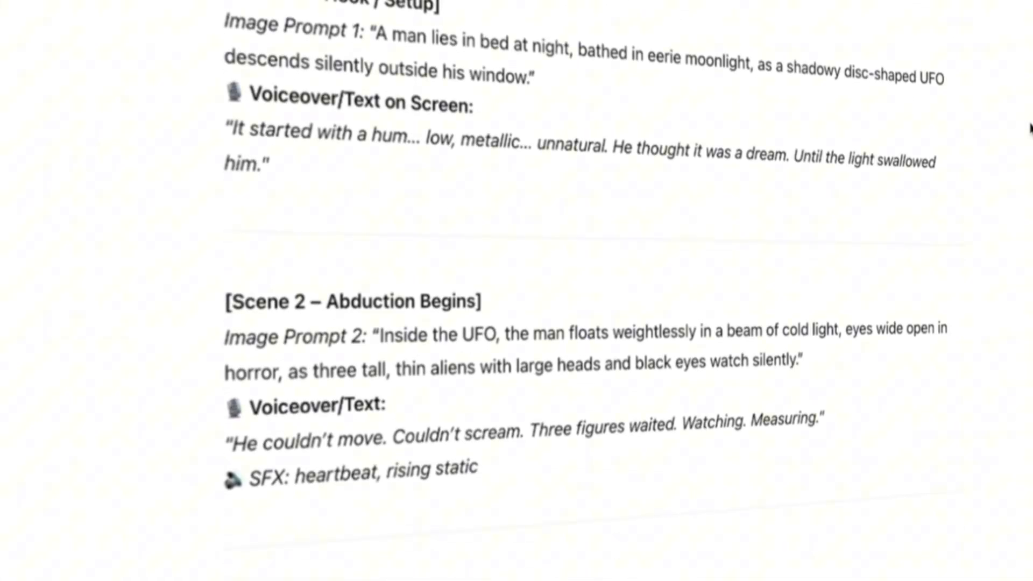
scroll(down, 3)
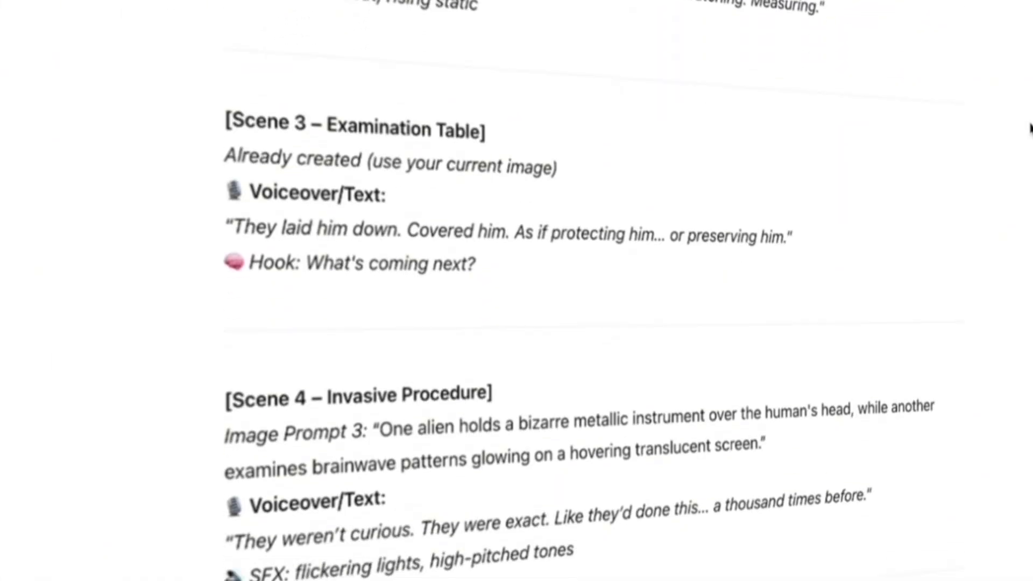
scroll(up, 3)
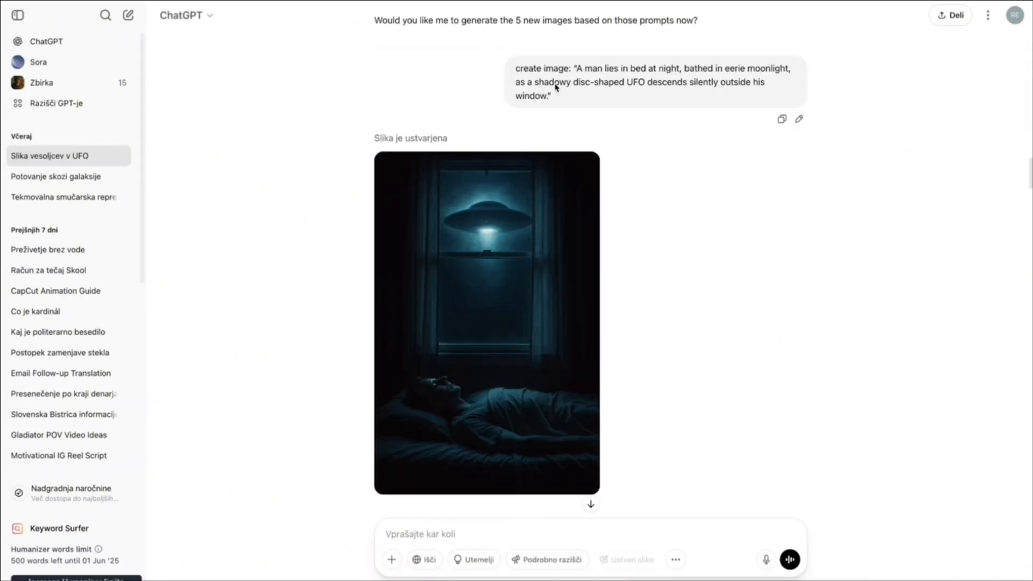
scroll(down, 3)
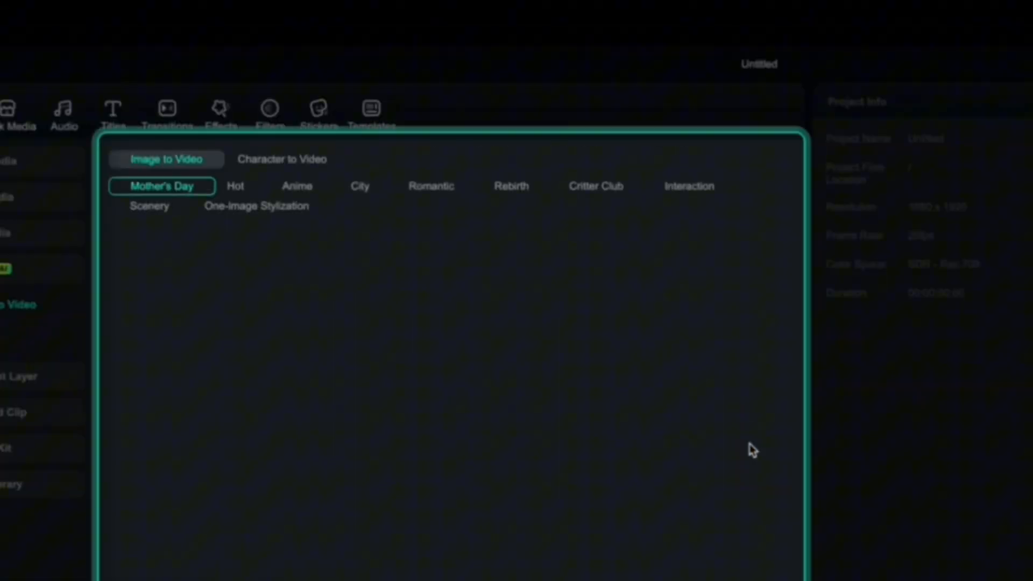
Generate a custom portrait Image to Video clip with the prompt 'man floating in the air'
click(689, 185)
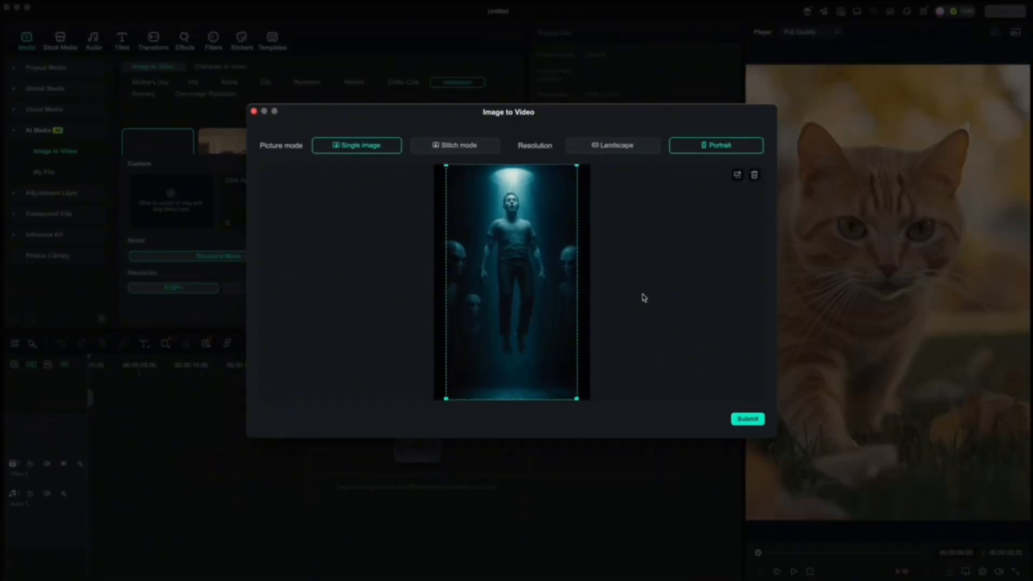
mouse_move(687, 416)
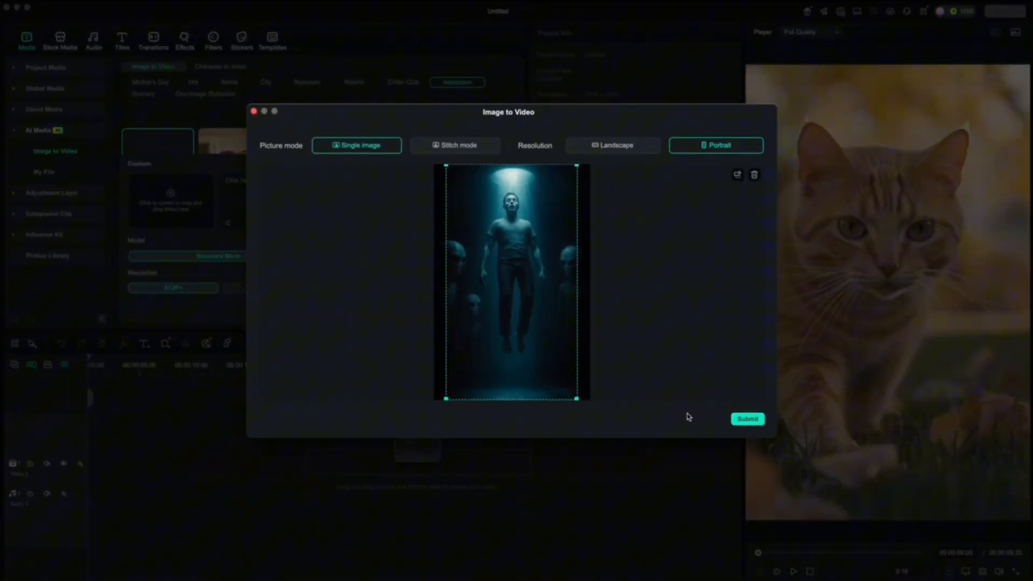
click(747, 418)
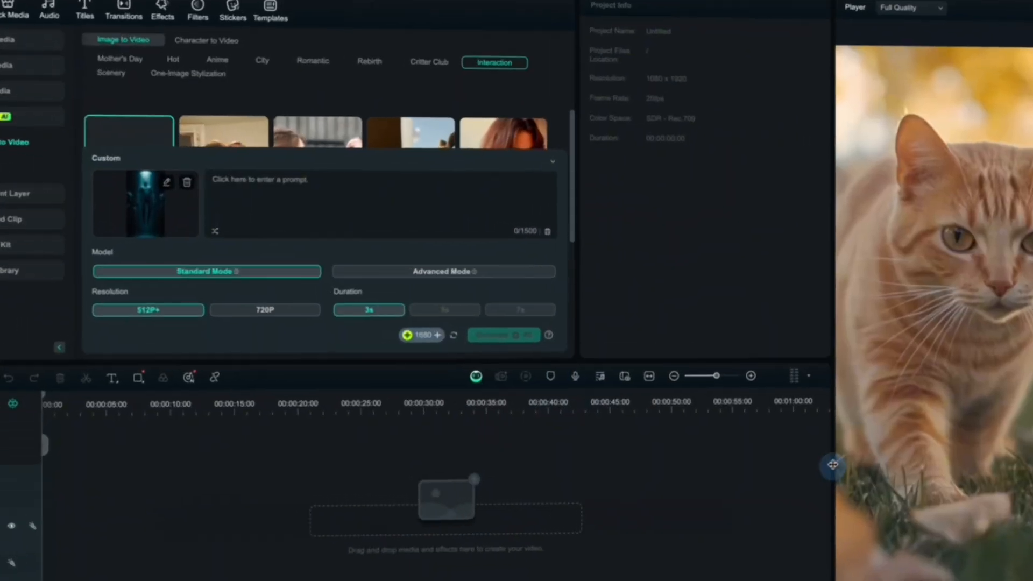
text(man)
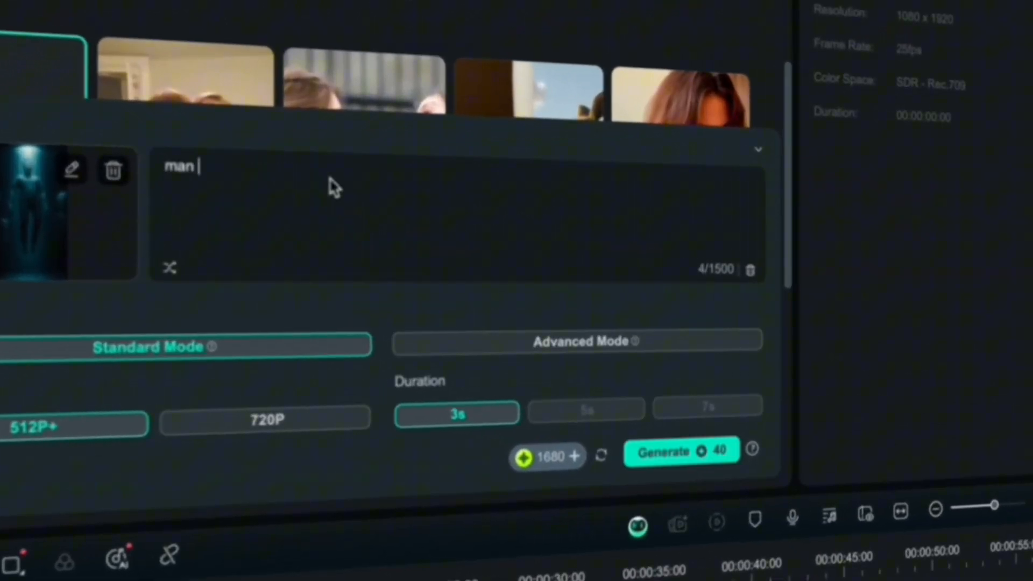
text(floating in the air)
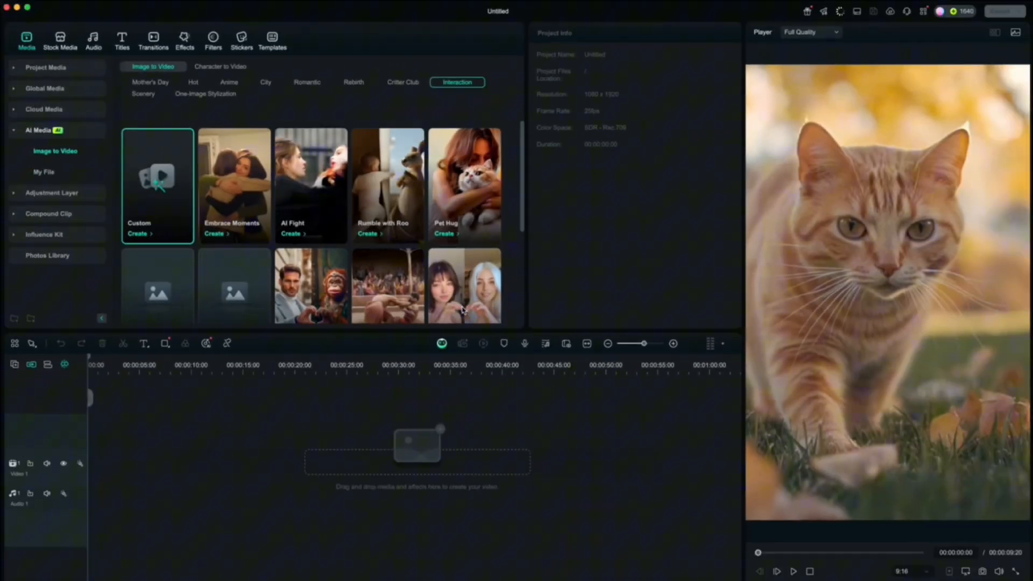
Preview the generated floating-man clip from the generated clips list
click(44, 172)
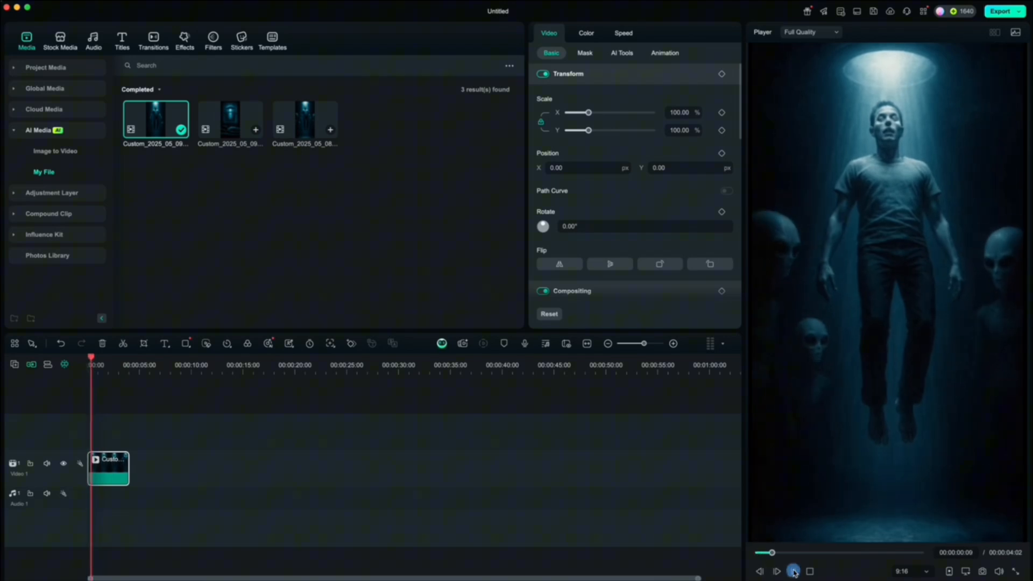
click(777, 571)
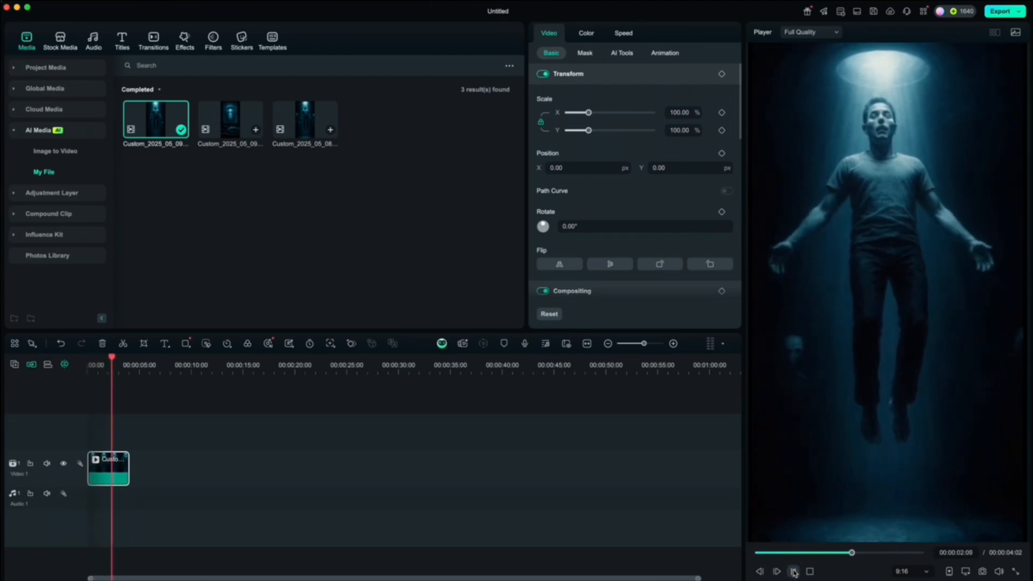
click(776, 571)
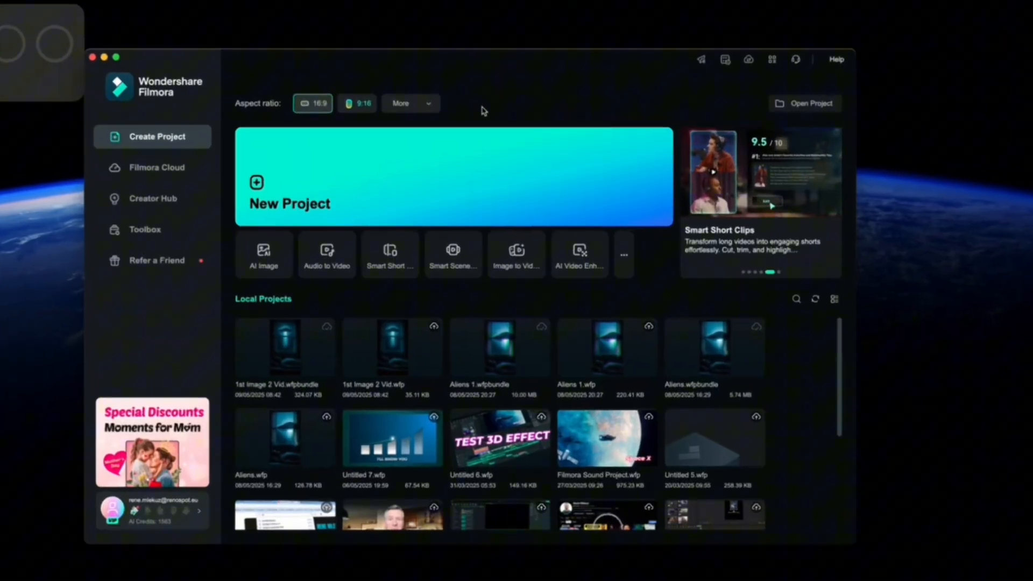
Create a 9:16 project and import story clips 1.mp4 through 6.mp4
click(358, 102)
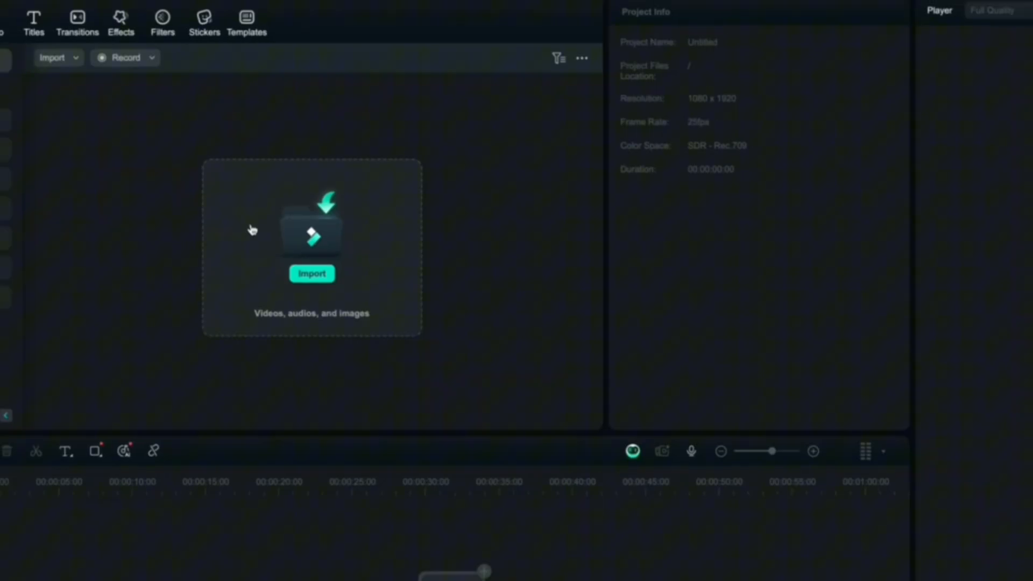
click(311, 273)
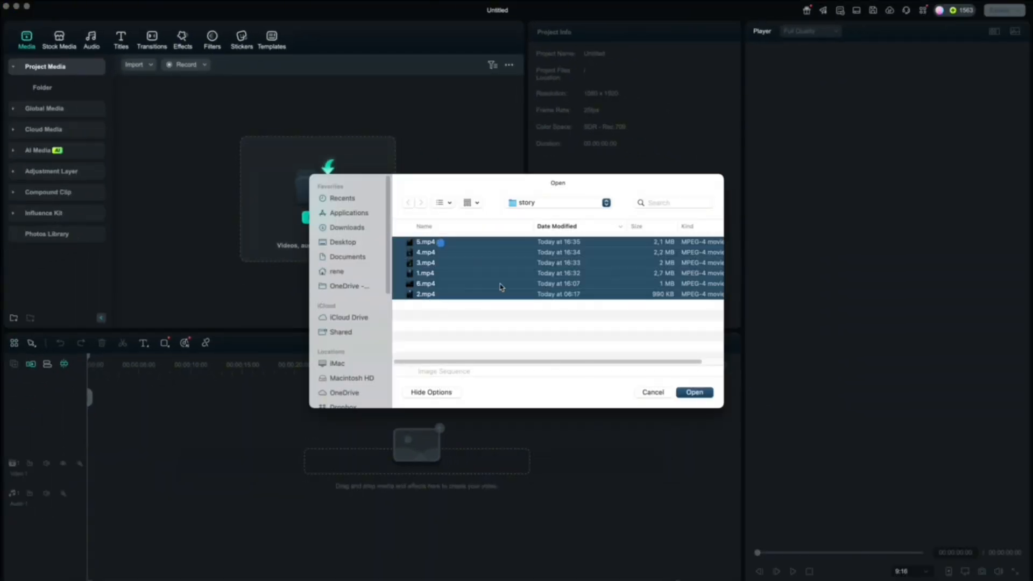
click(693, 392)
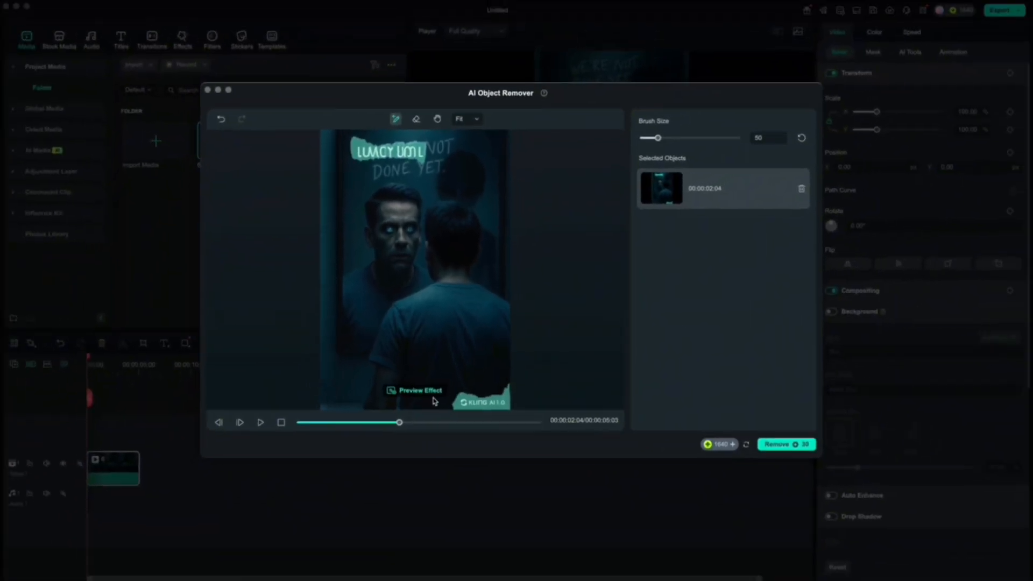
Remove the brushed mirror text and watermark, then preview the 6_AIRemove result
click(786, 444)
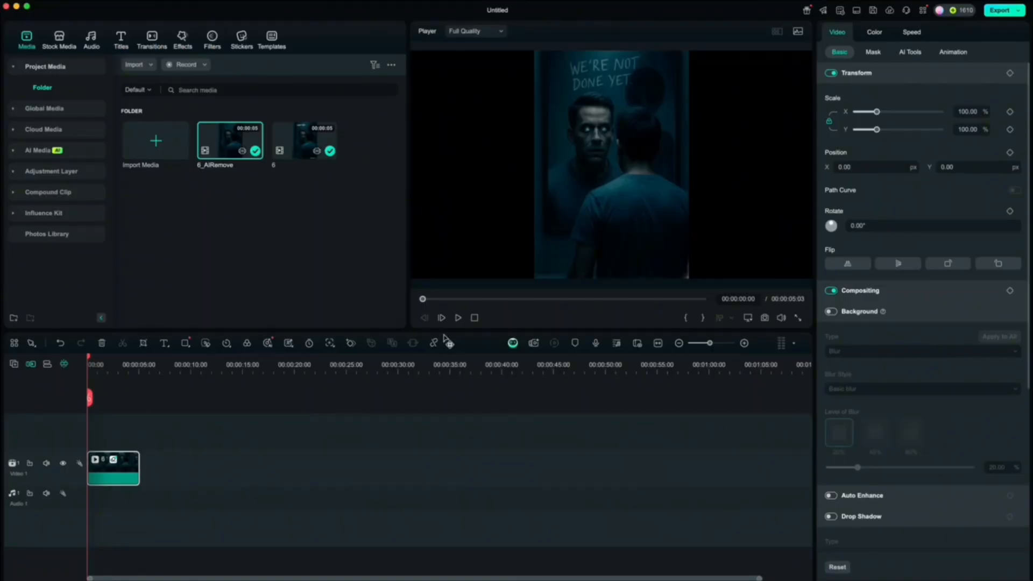
click(457, 317)
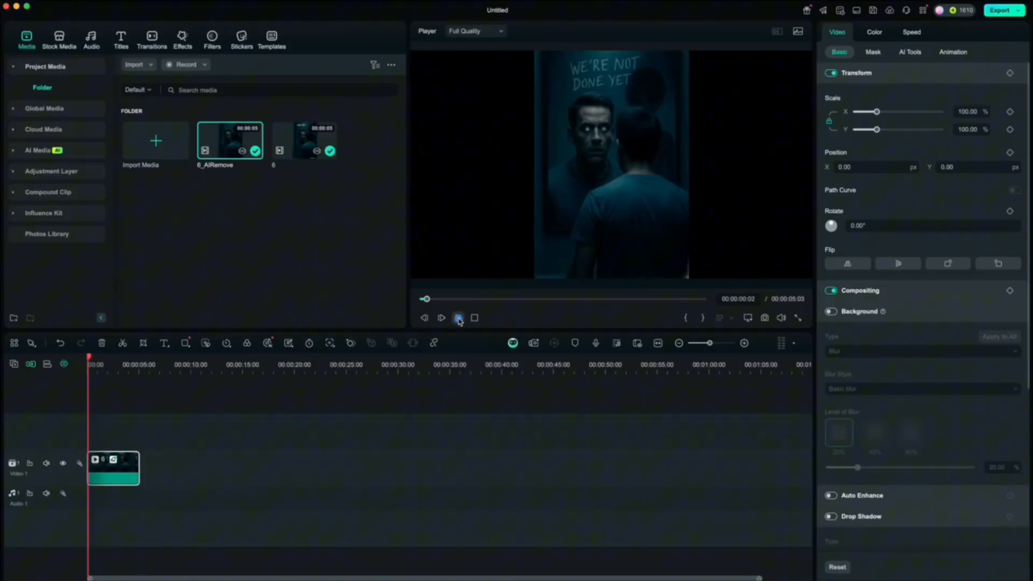
click(458, 318)
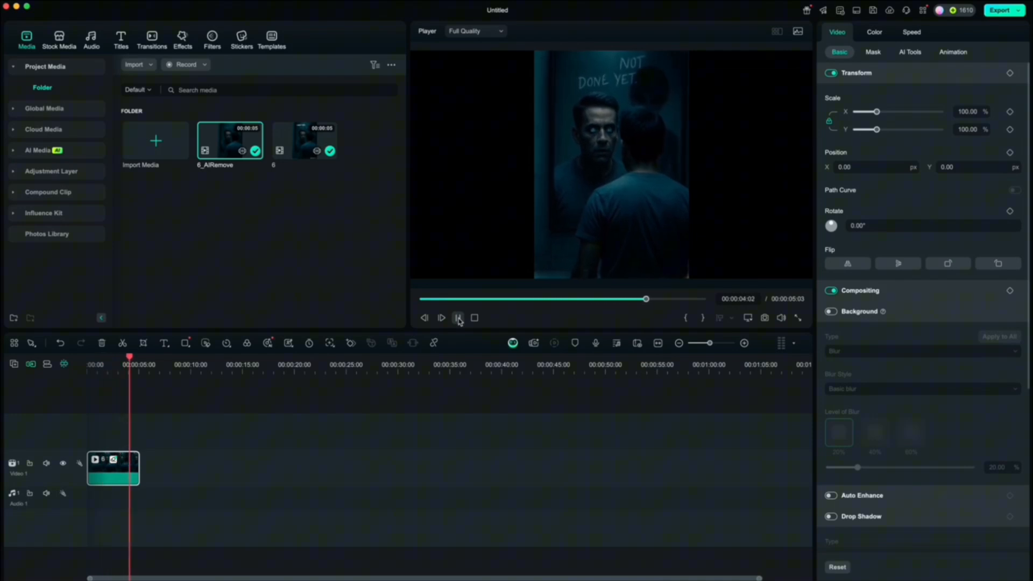
click(440, 318)
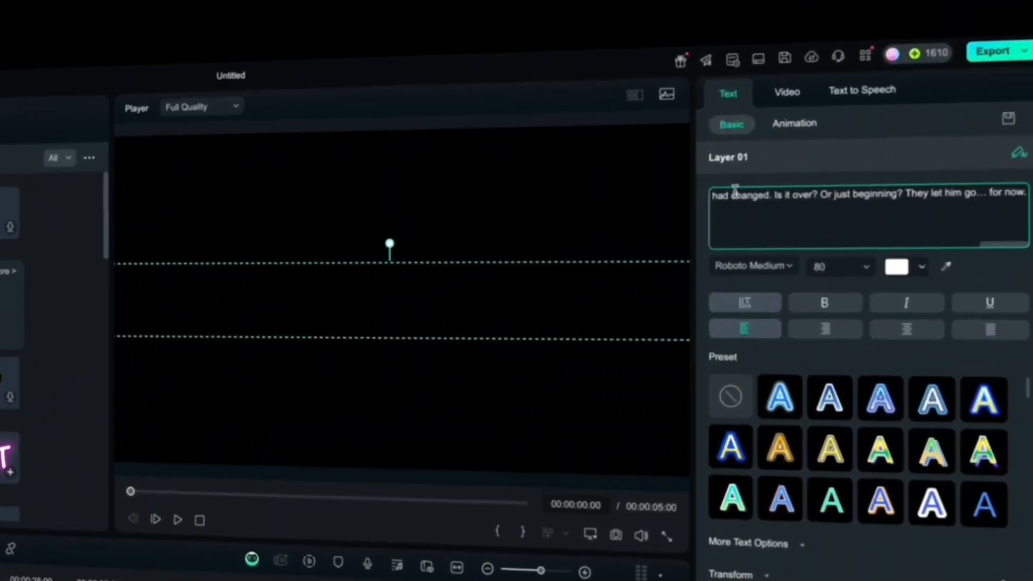
Choose a Voice Library voice, generate the script narration, and preview it
click(861, 91)
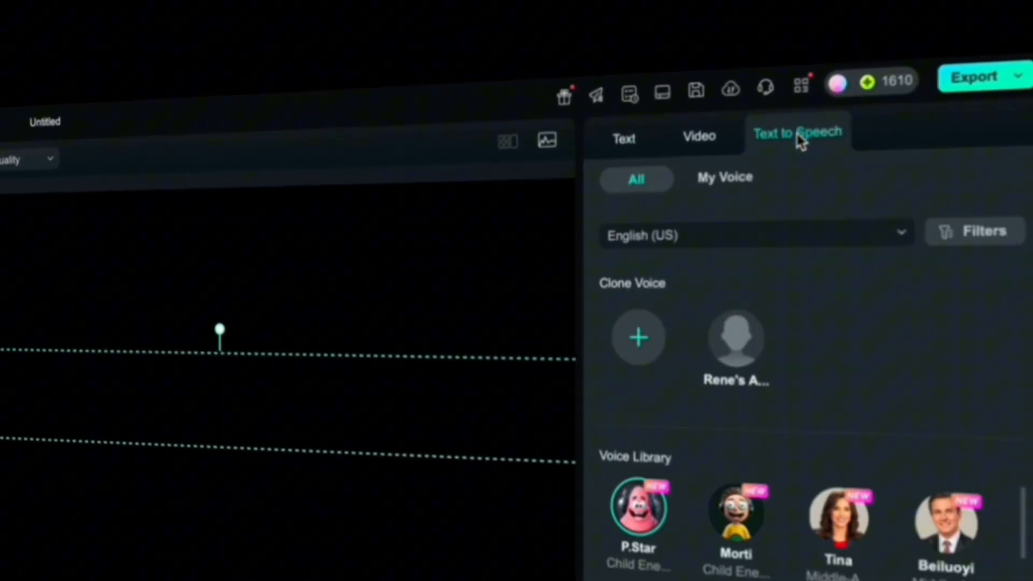
scroll(down, 3)
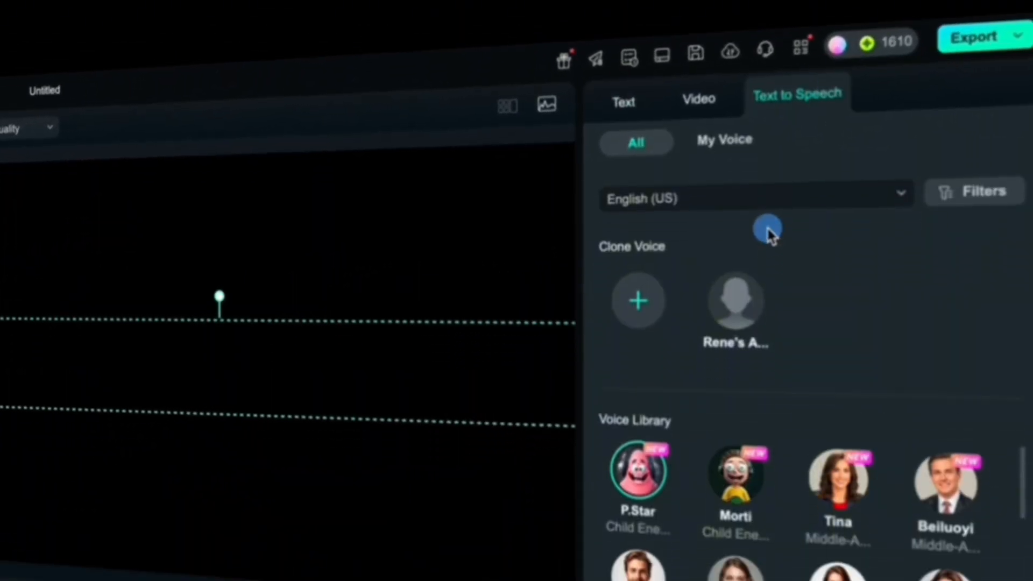
scroll(down, 3)
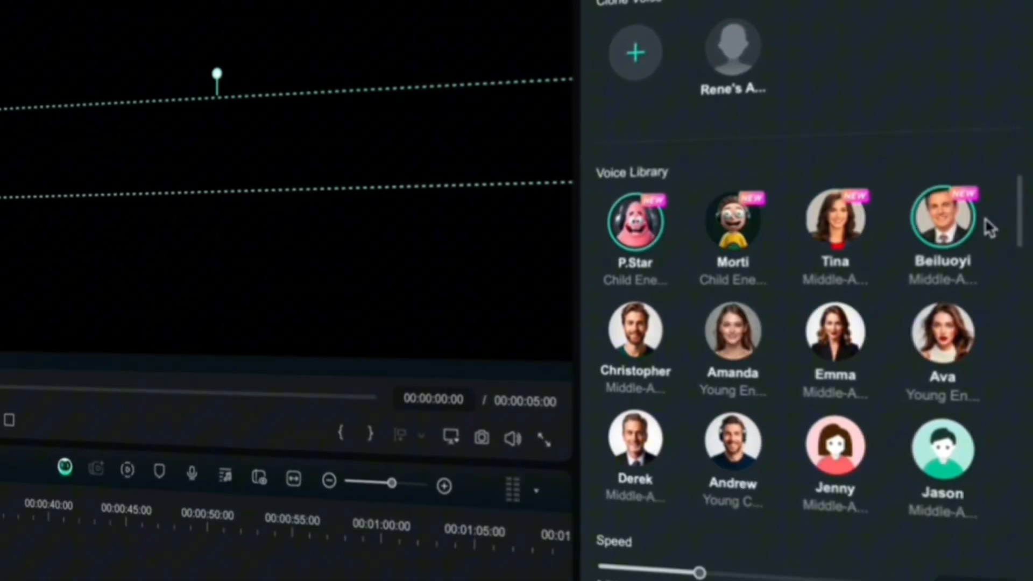
scroll(down, 3)
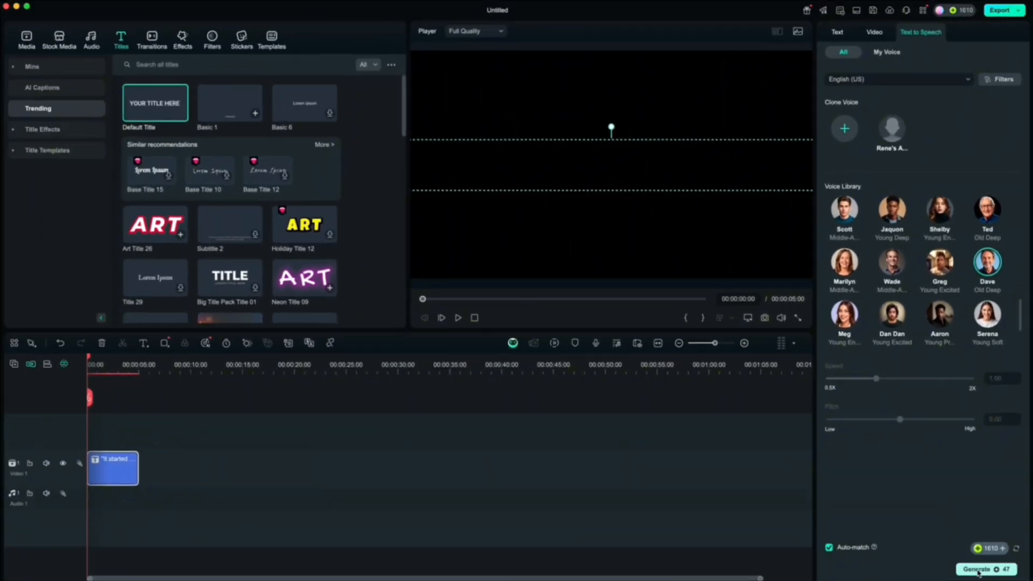
click(980, 568)
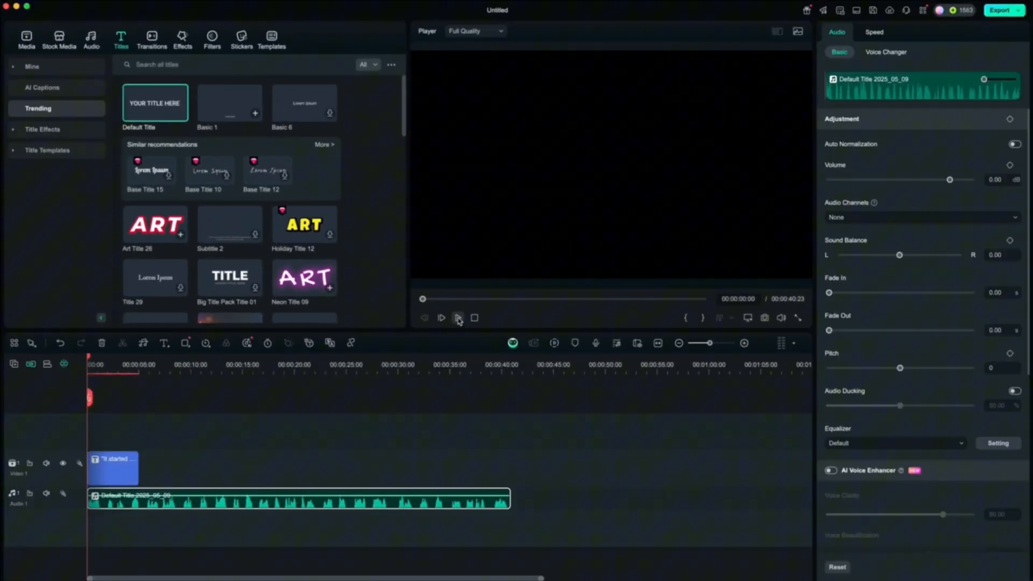
click(458, 317)
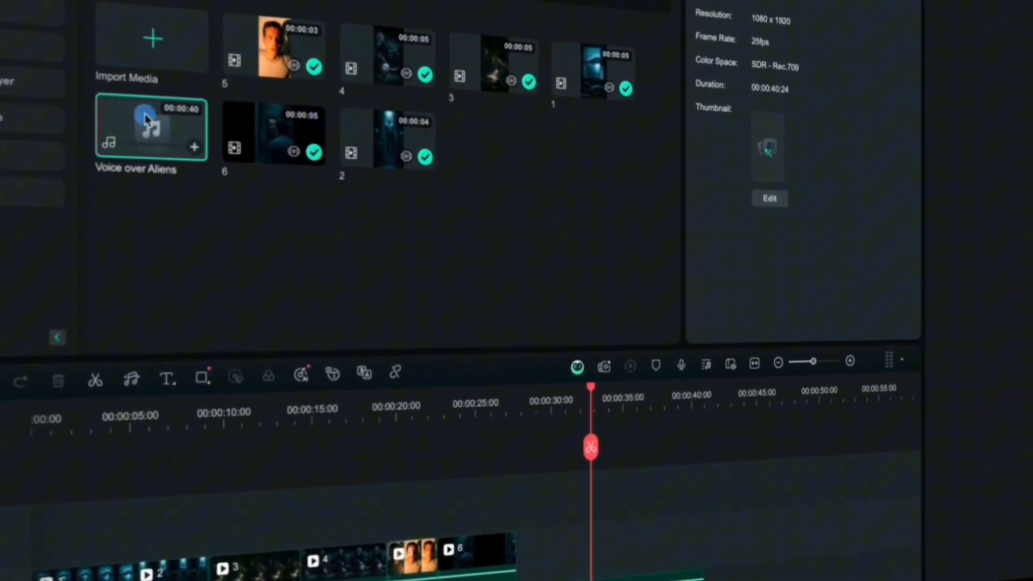
Analyze Voice over Aliens with Silence Detection and export the trimmed narration to the timeline
right_click(152, 129)
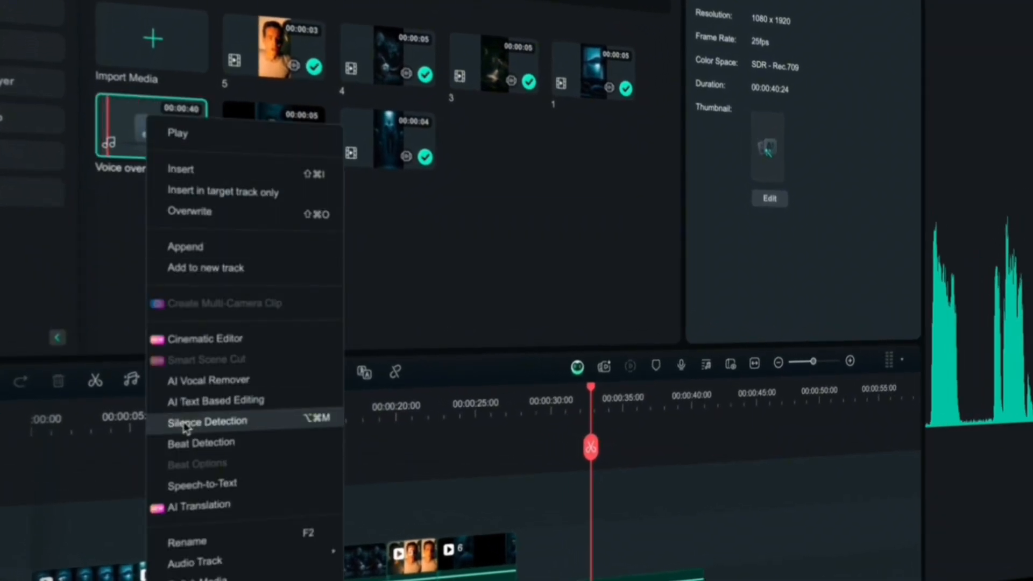
click(206, 421)
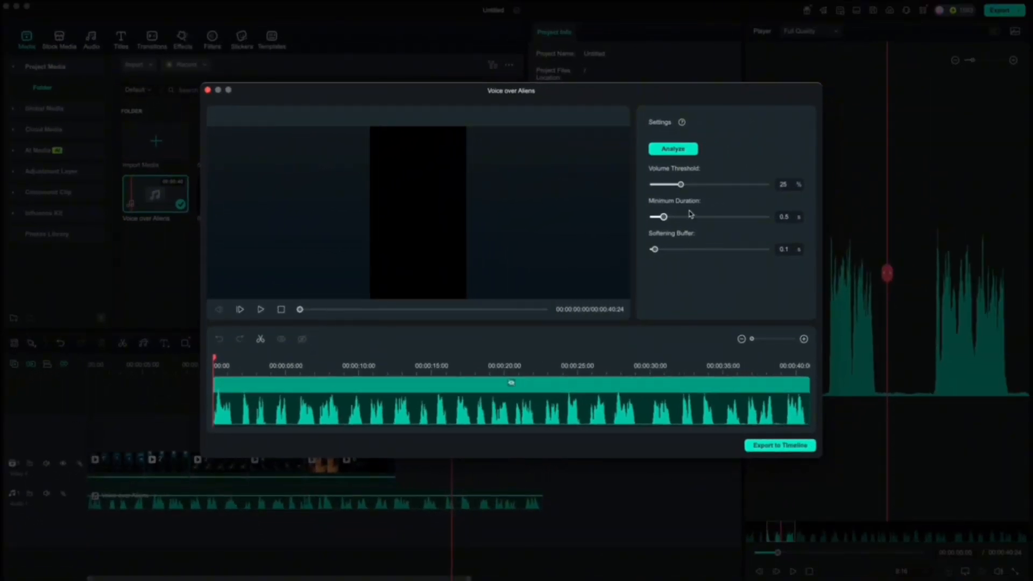
click(672, 148)
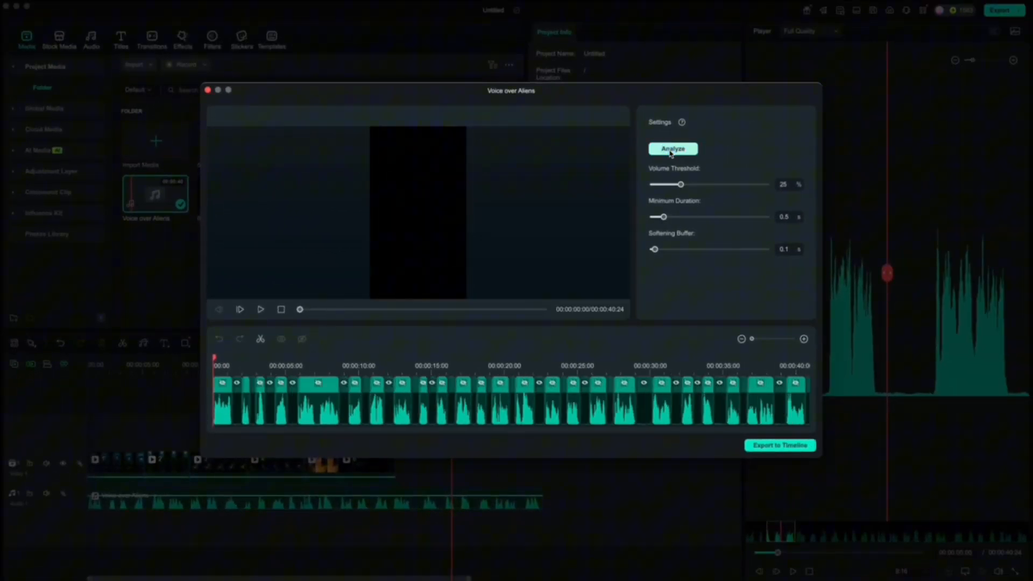
click(780, 445)
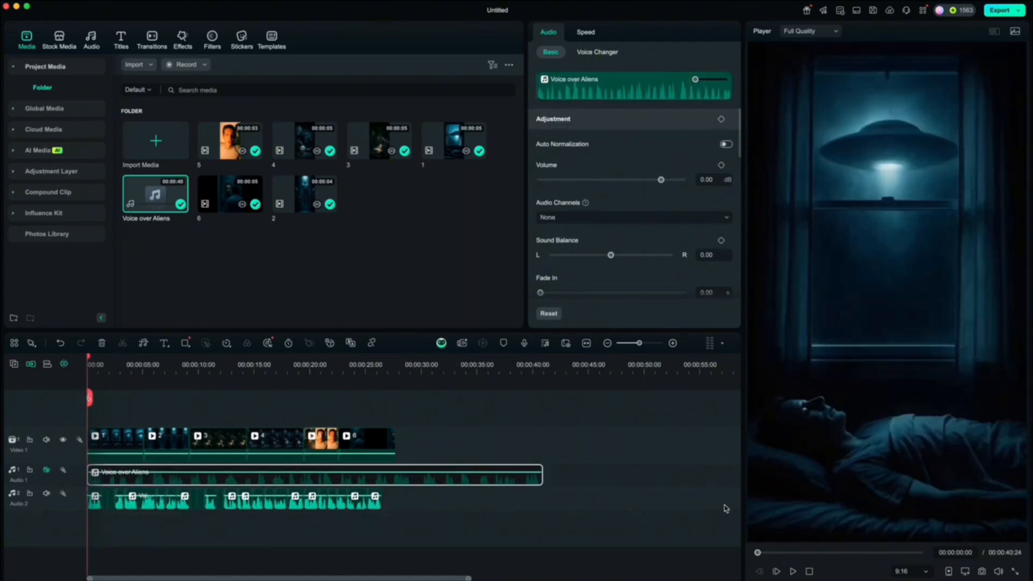
Delete the original voiceover and rearrange clips and trimmed audio to close gaps
click(792, 572)
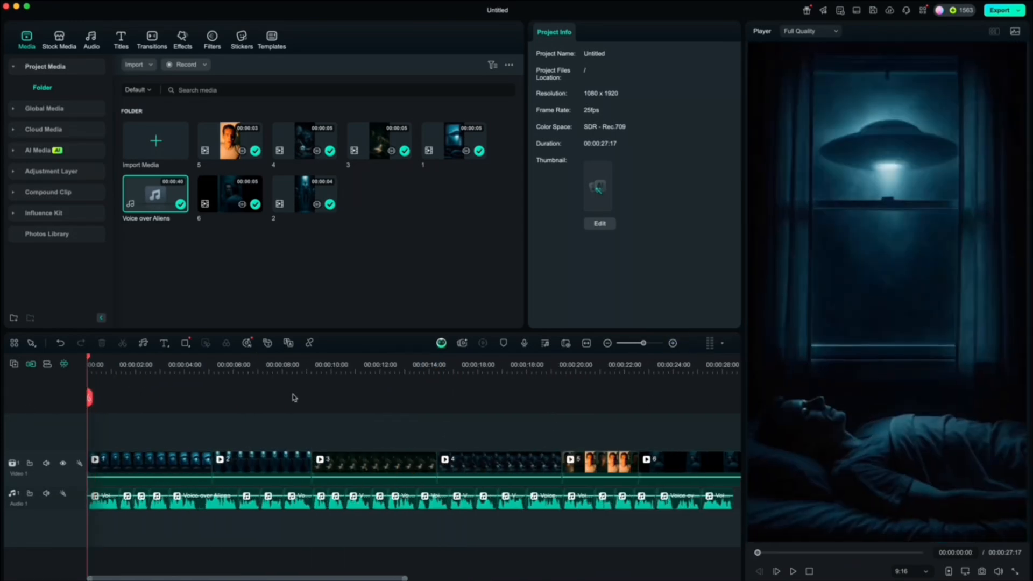
click(673, 343)
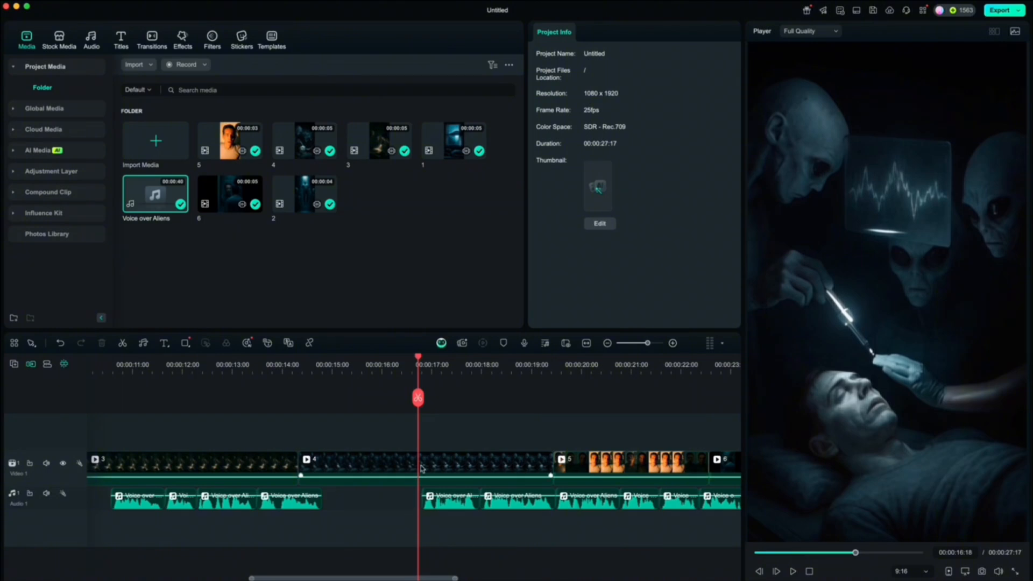
click(479, 499)
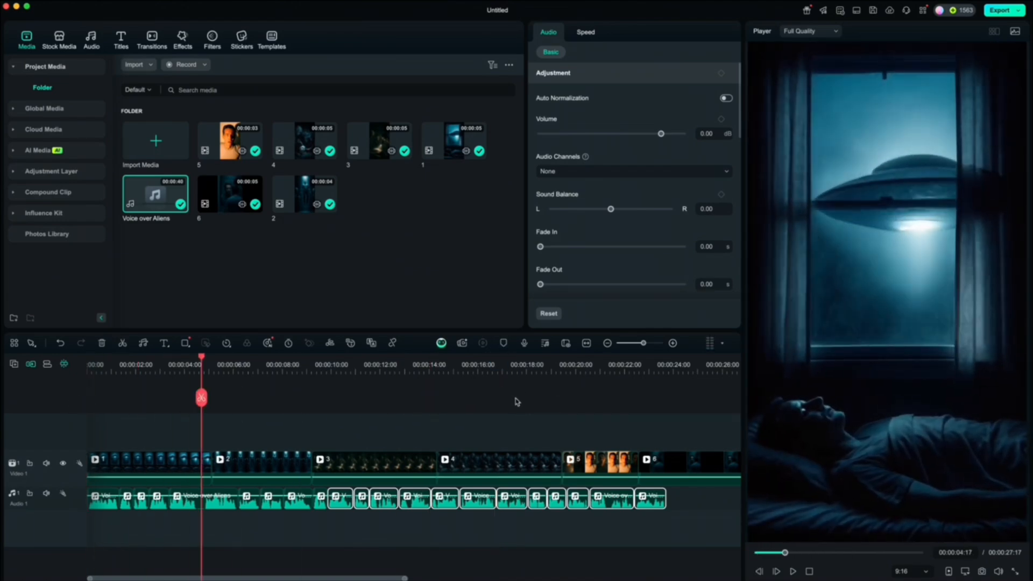
click(142, 459)
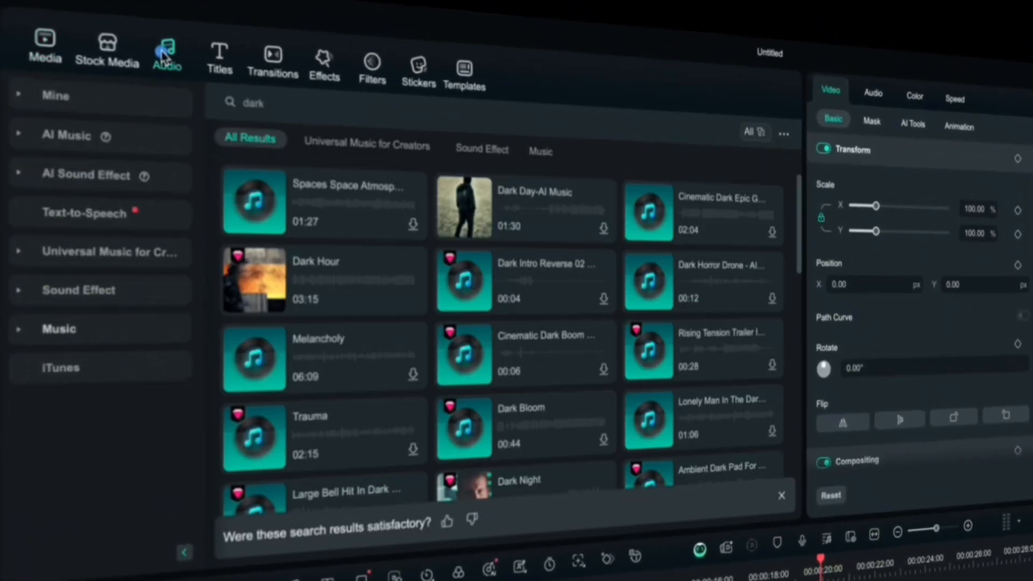
Add the Abstract UFO, Teleportation and HeartBeat 01 sound effects
click(79, 290)
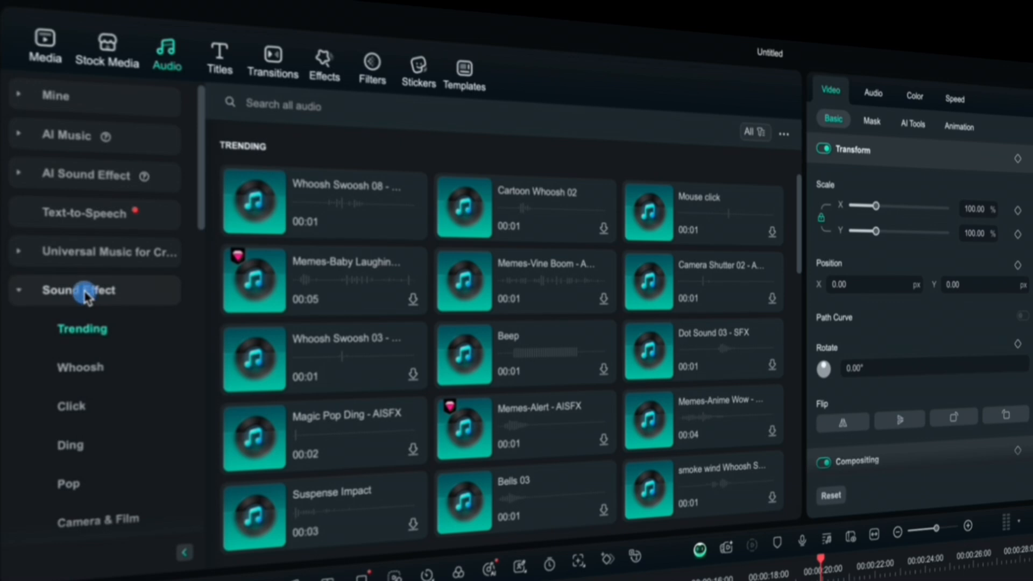
click(284, 104)
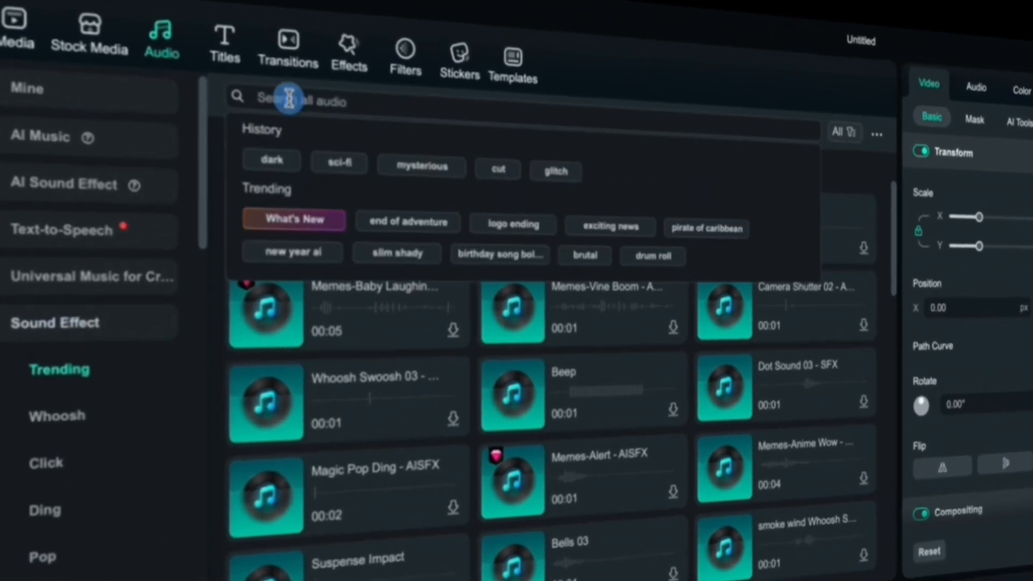
text(ufo)
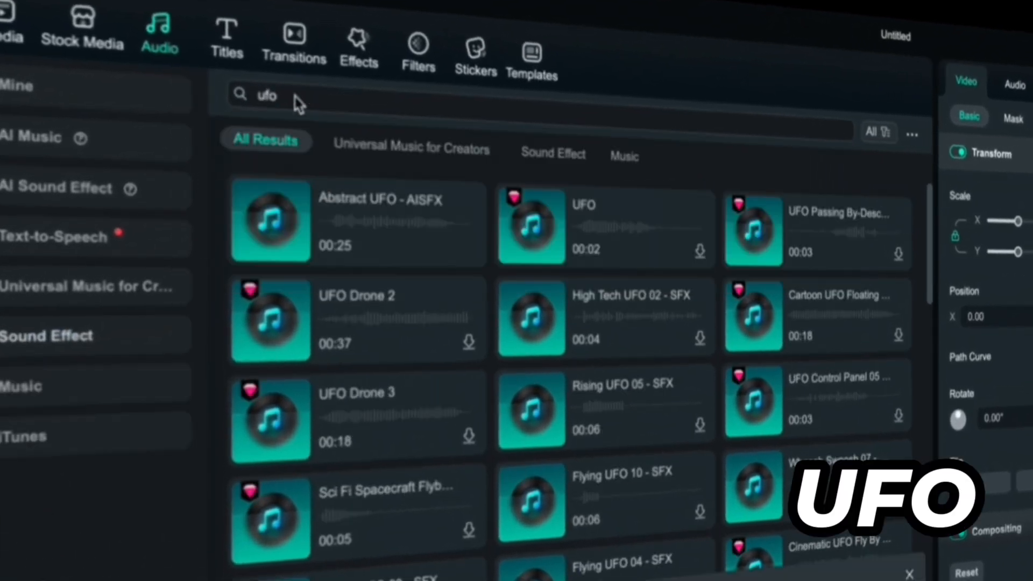
click(267, 94)
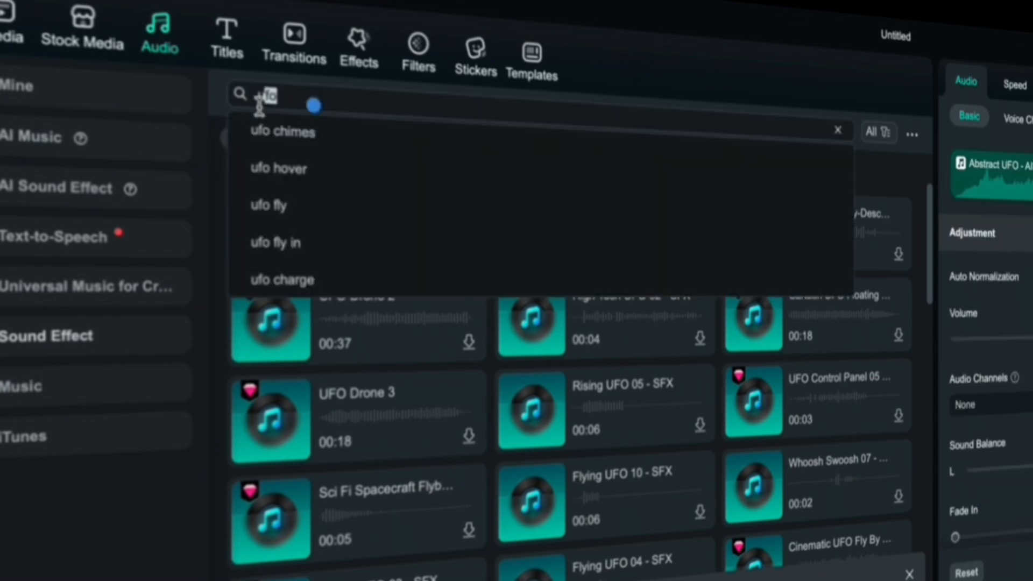
text(teleport)
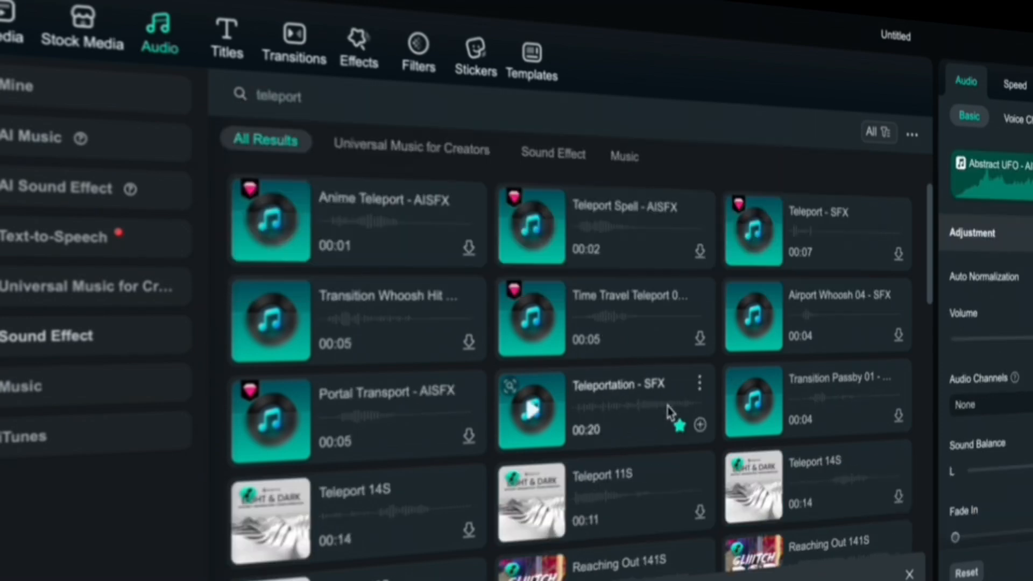
click(603, 408)
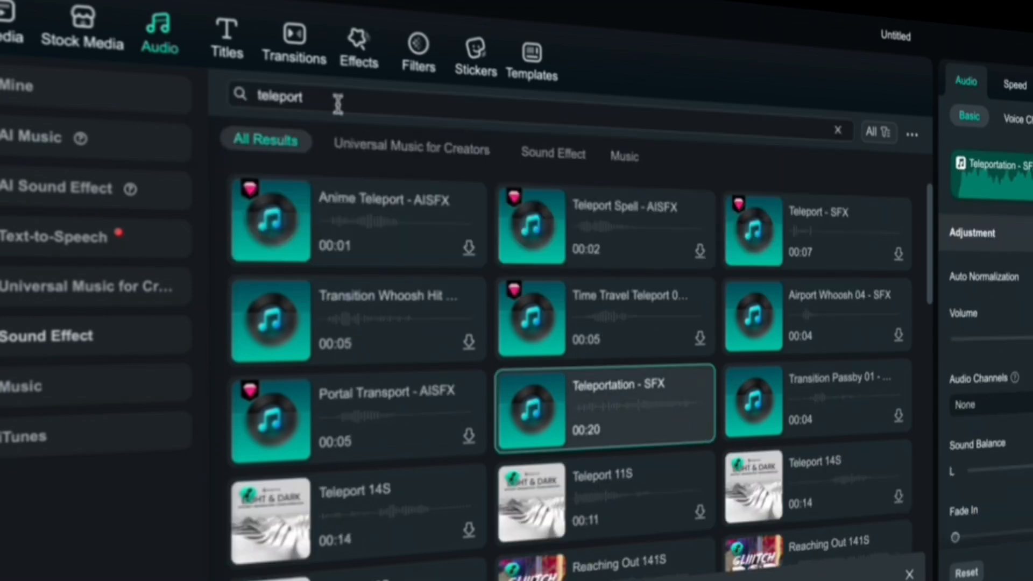
text(heartbeat)
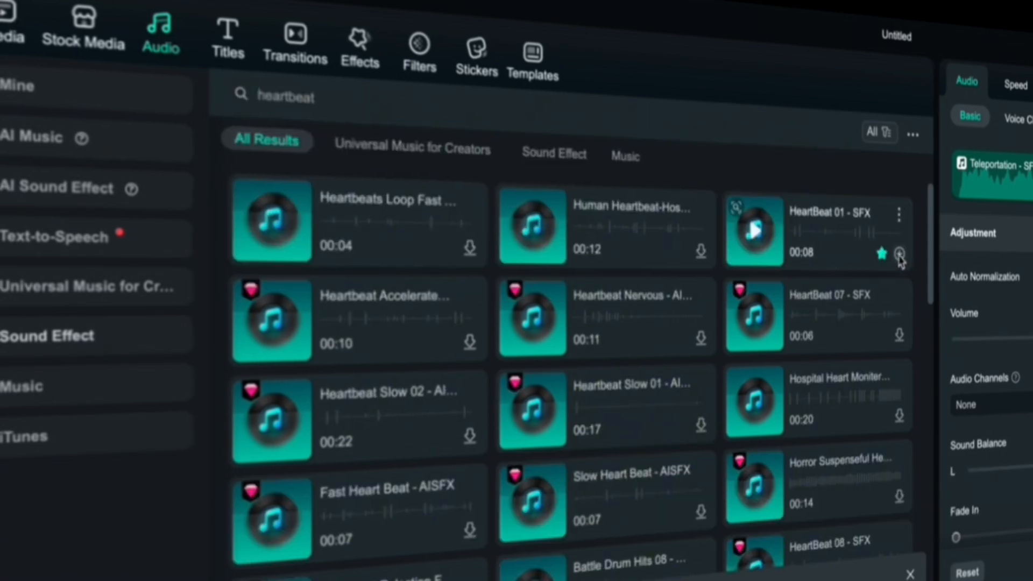
click(66, 386)
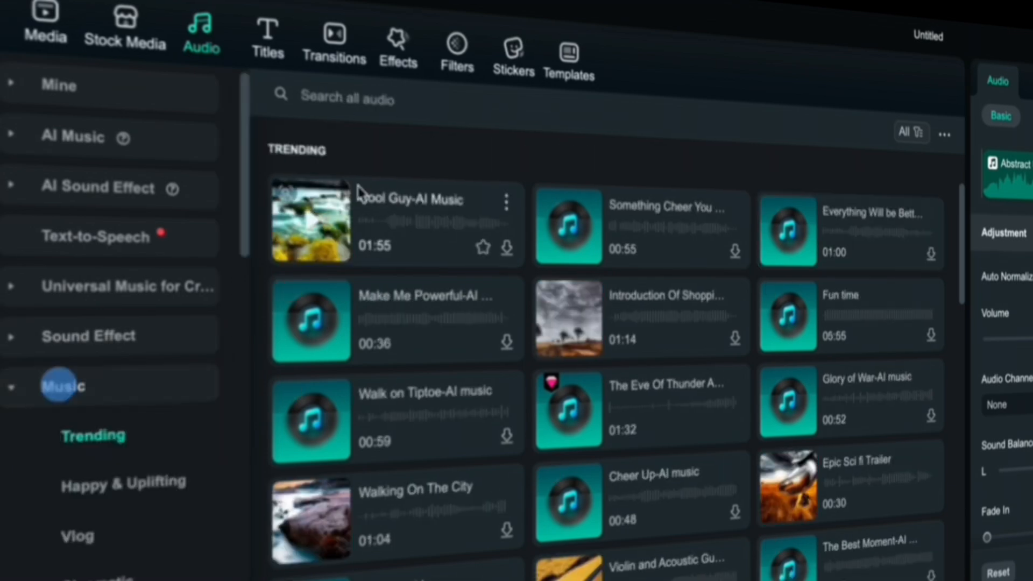
Search 'mysterious' and 'sci-fi' music for a background track
text(mysterious)
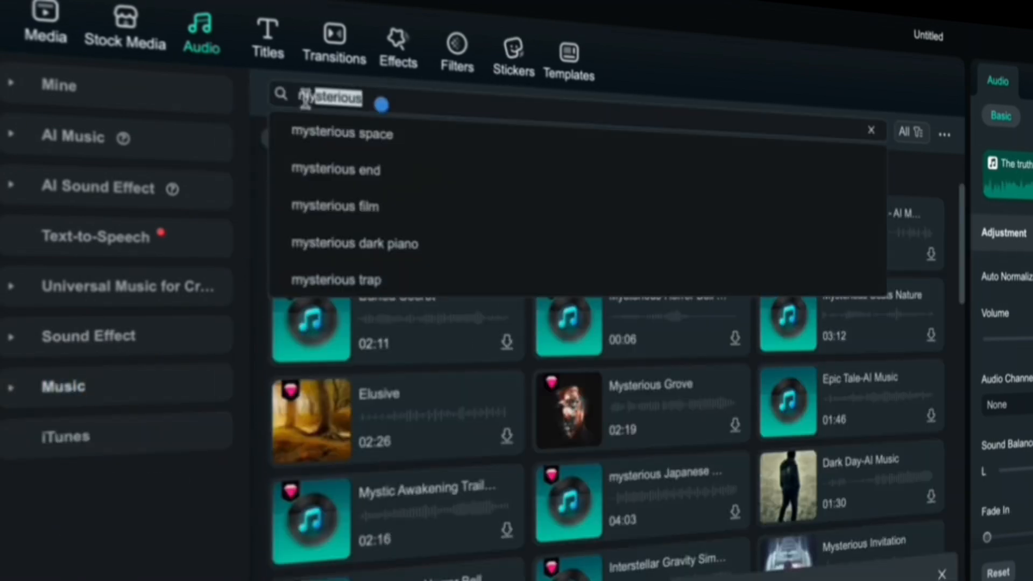
text(sci-fi)
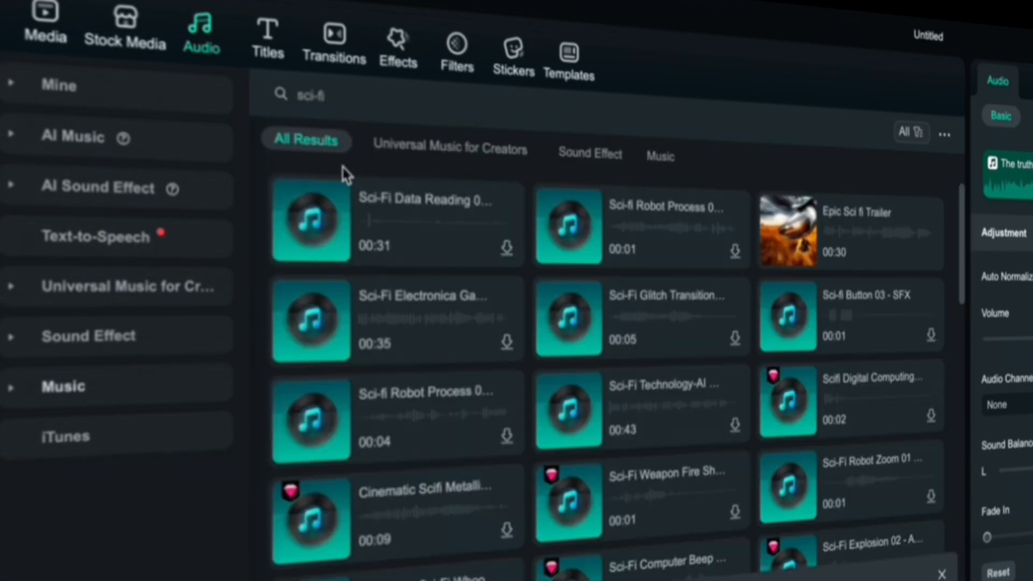
click(313, 94)
text(dark)
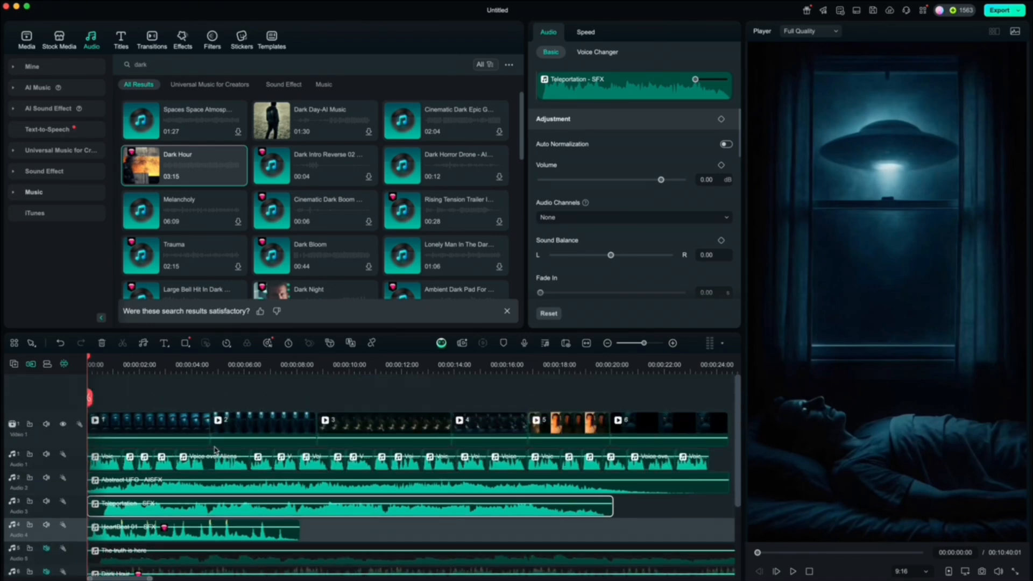
Add Dark Hour and Epic Sci fi Trailer tracks, lowering the trailer to -12 dB
click(264, 529)
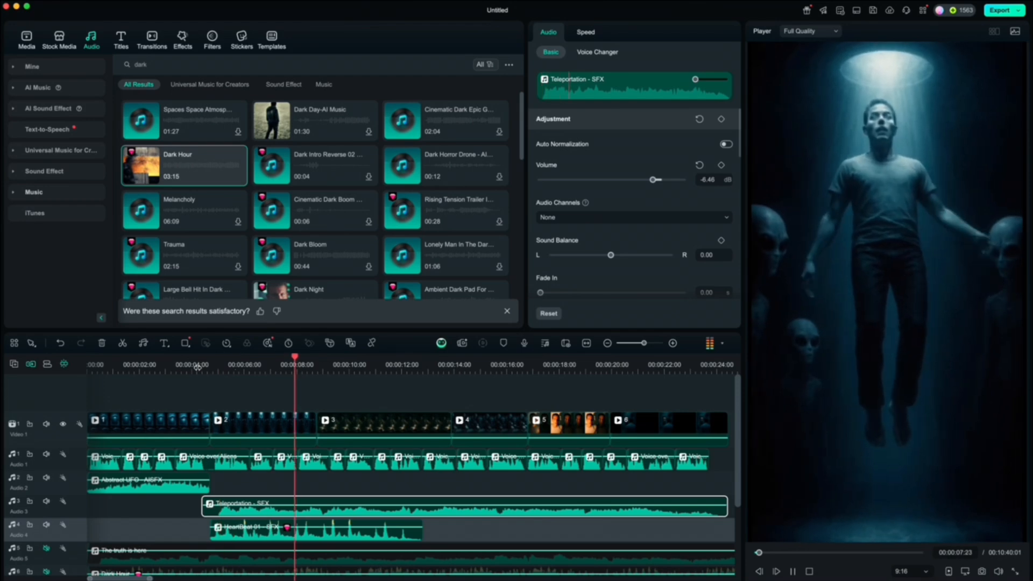
click(356, 490)
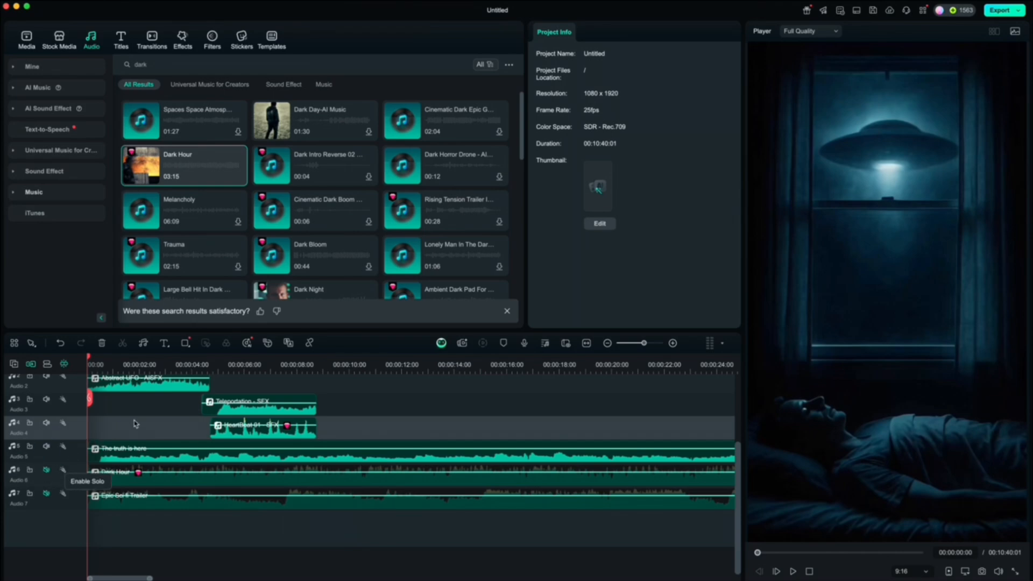
click(792, 572)
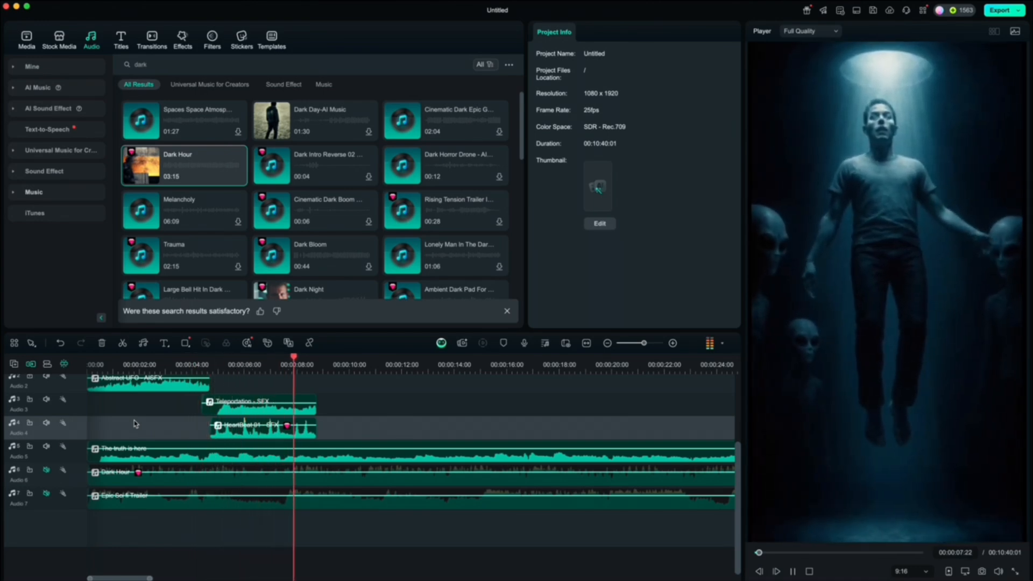
click(316, 362)
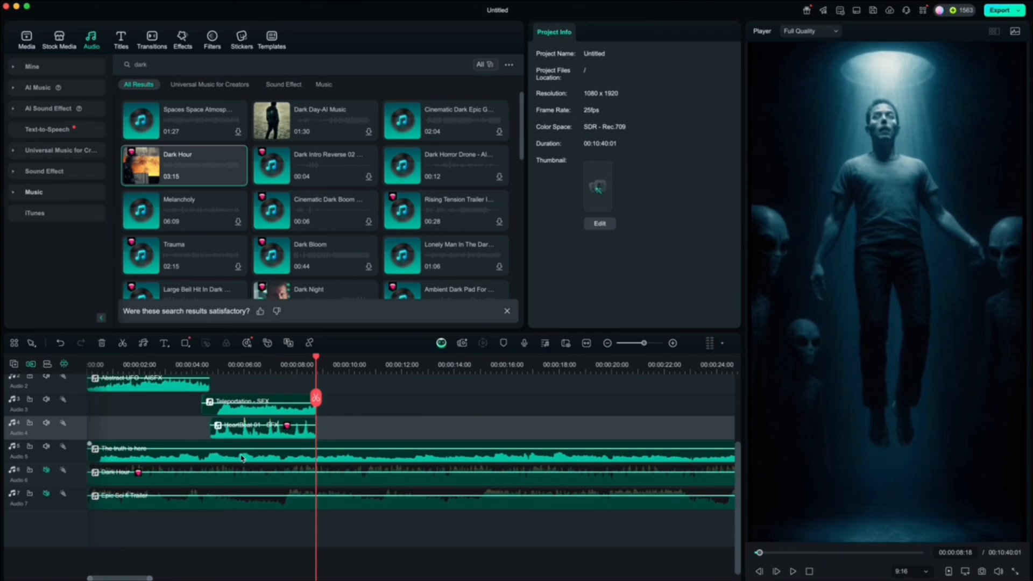
click(240, 458)
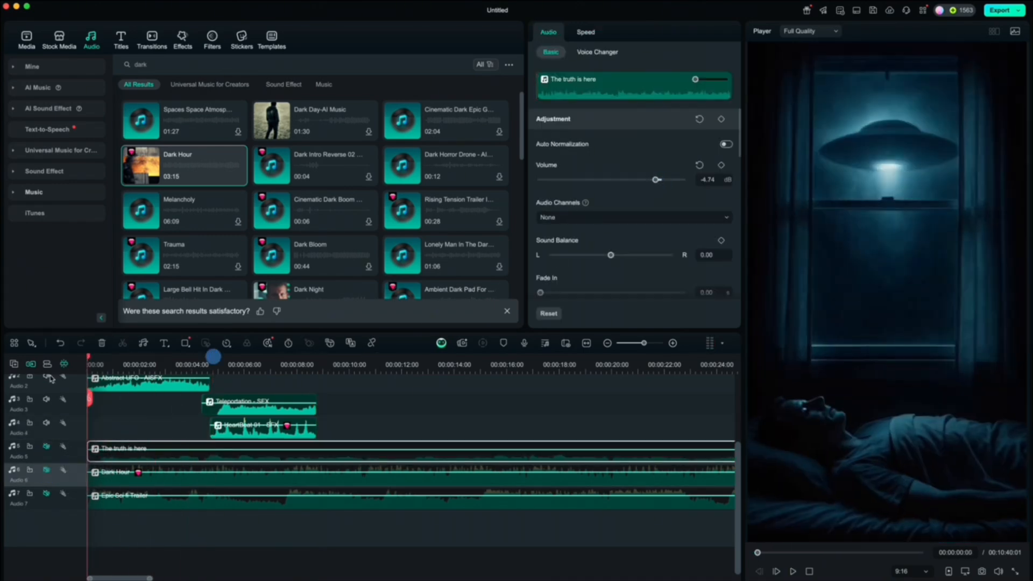
click(792, 571)
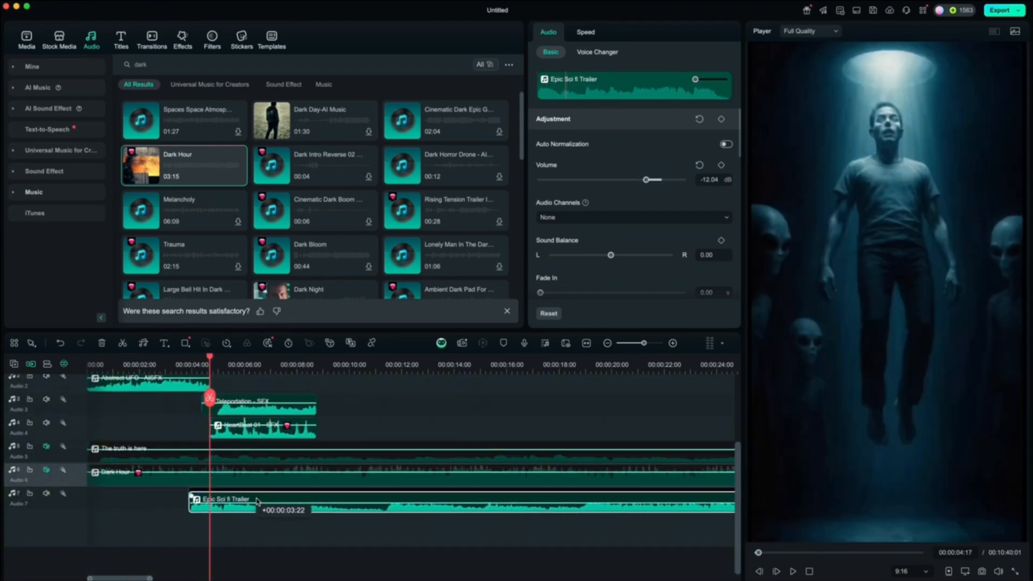
click(792, 571)
text(alien language)
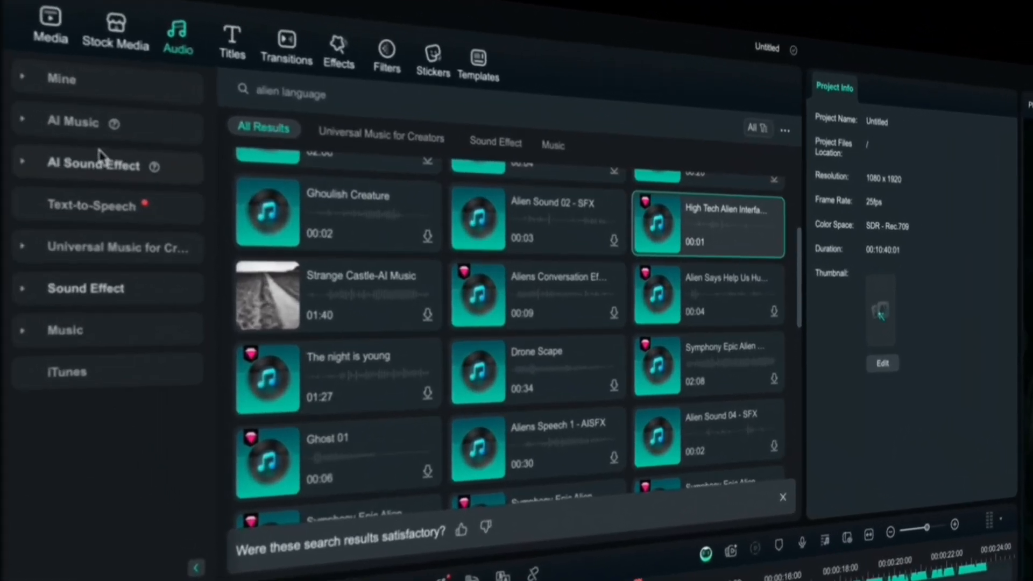
Generate an 'Aliens talking to eachother' AI sound effect and drop it on Audio 4 near nine seconds
click(93, 165)
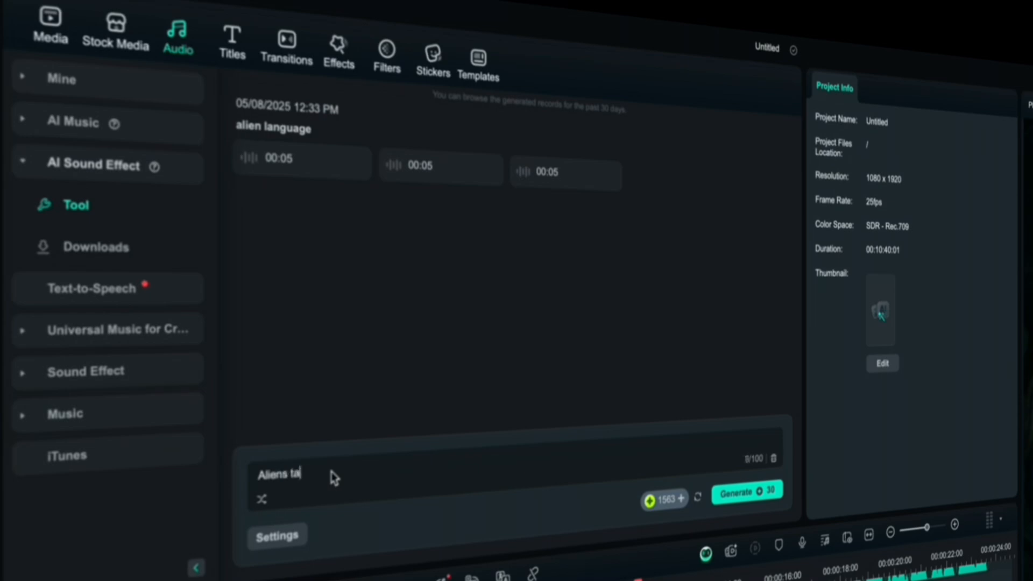
text(lking to eachother)
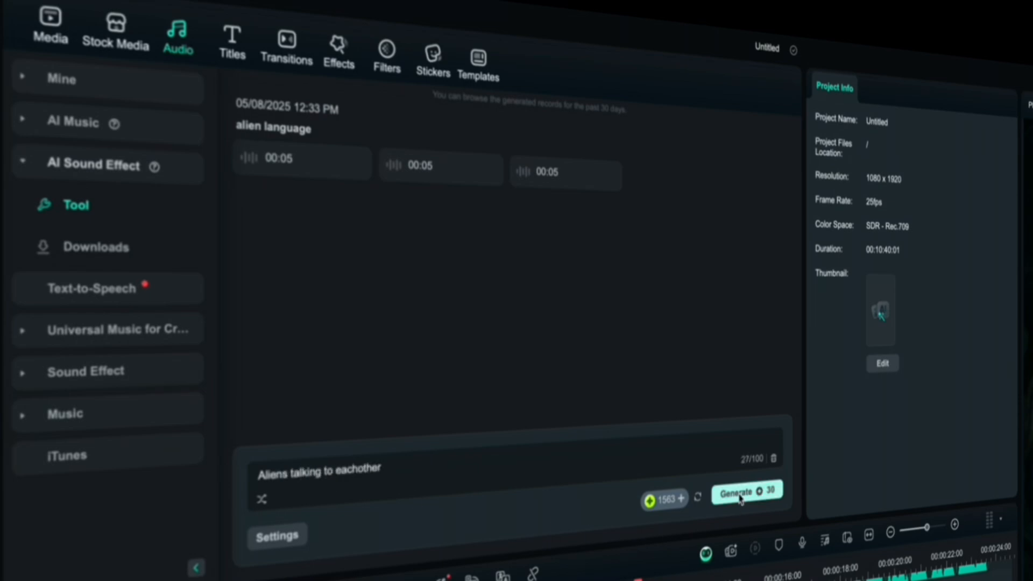
click(745, 492)
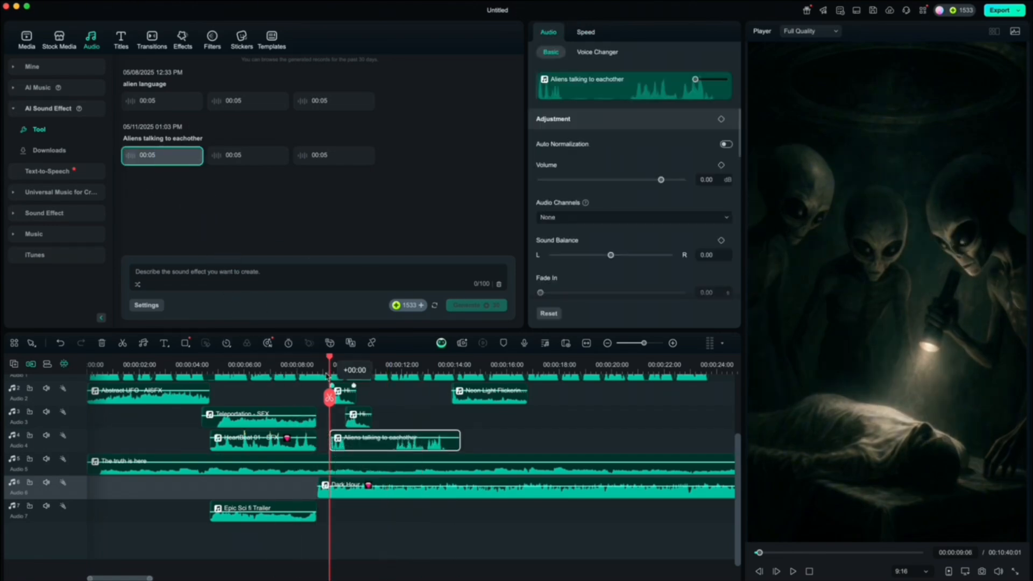
click(792, 571)
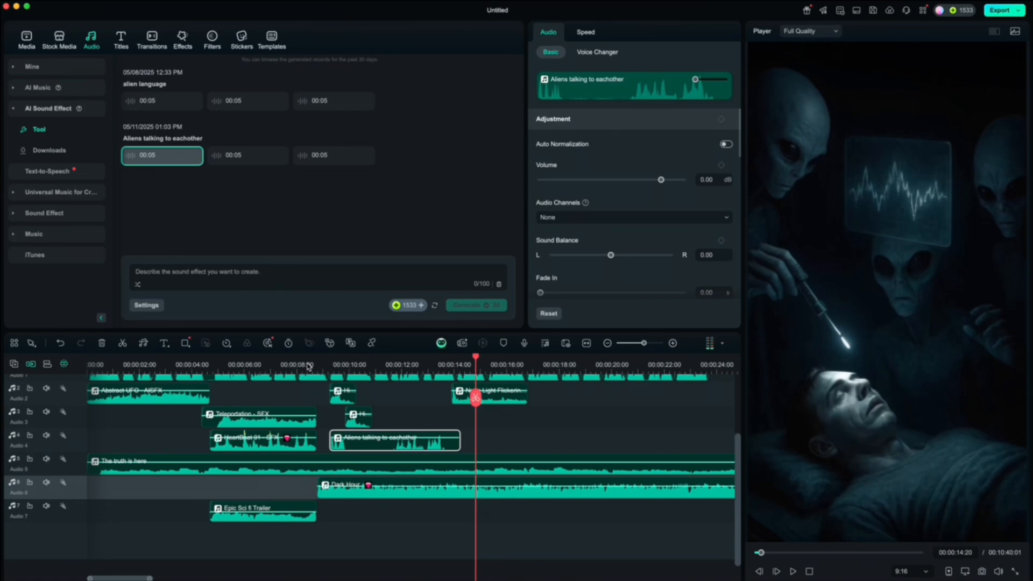
click(33, 192)
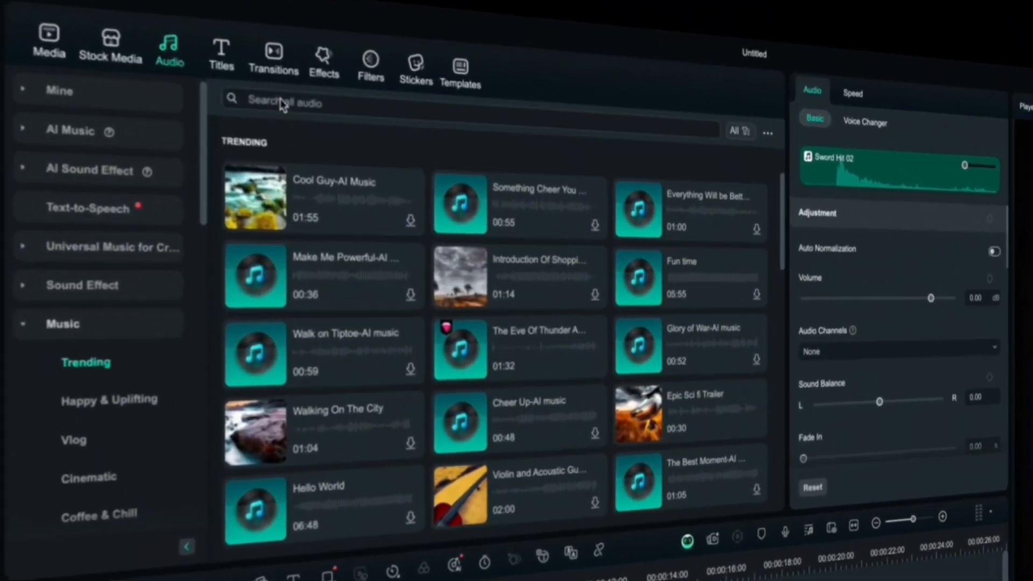
Place Glitch Blocks and zoom transitions between the clips, setting a transition's duration to 00:00:01:00
click(273, 59)
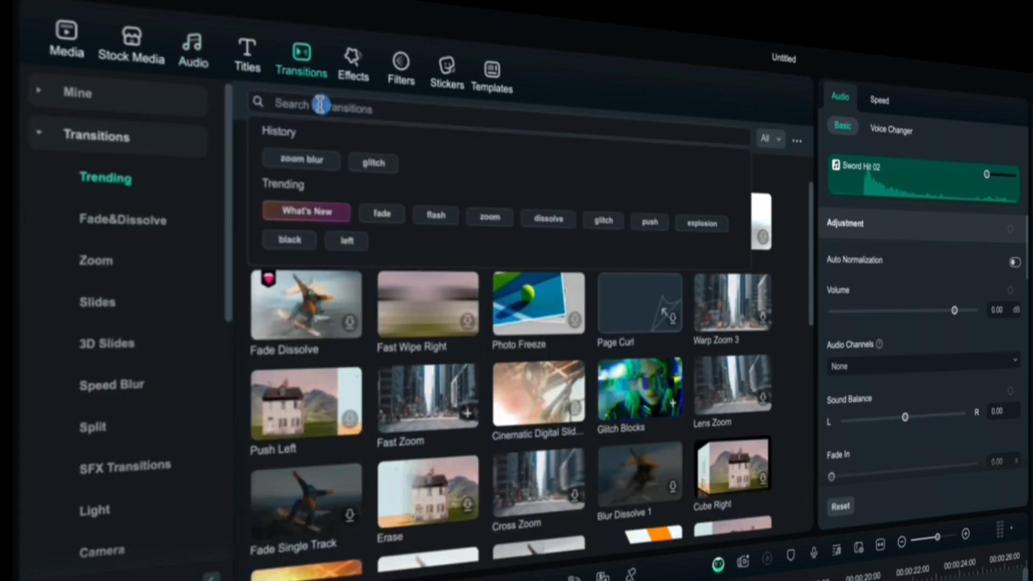
click(373, 163)
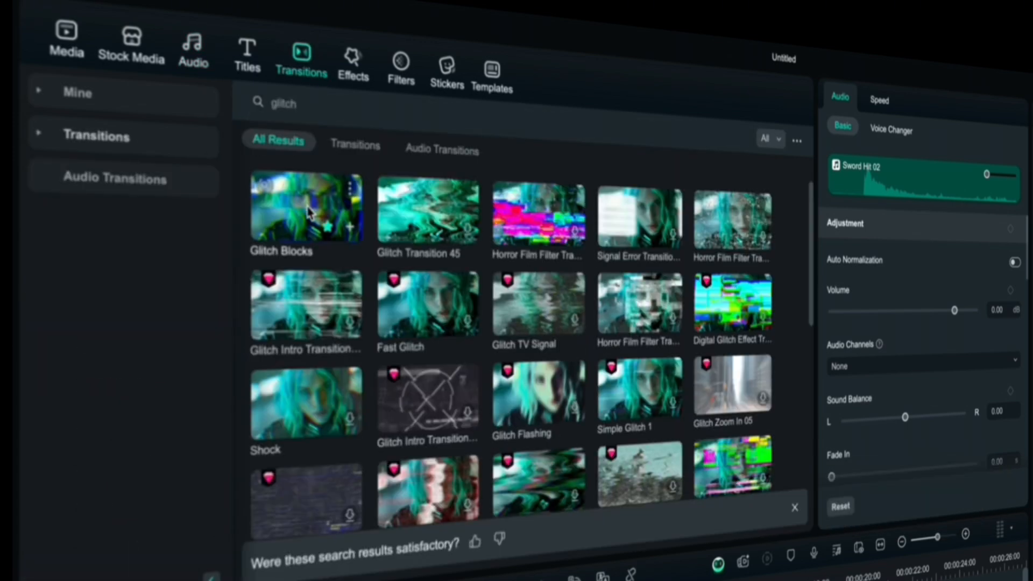
click(306, 208)
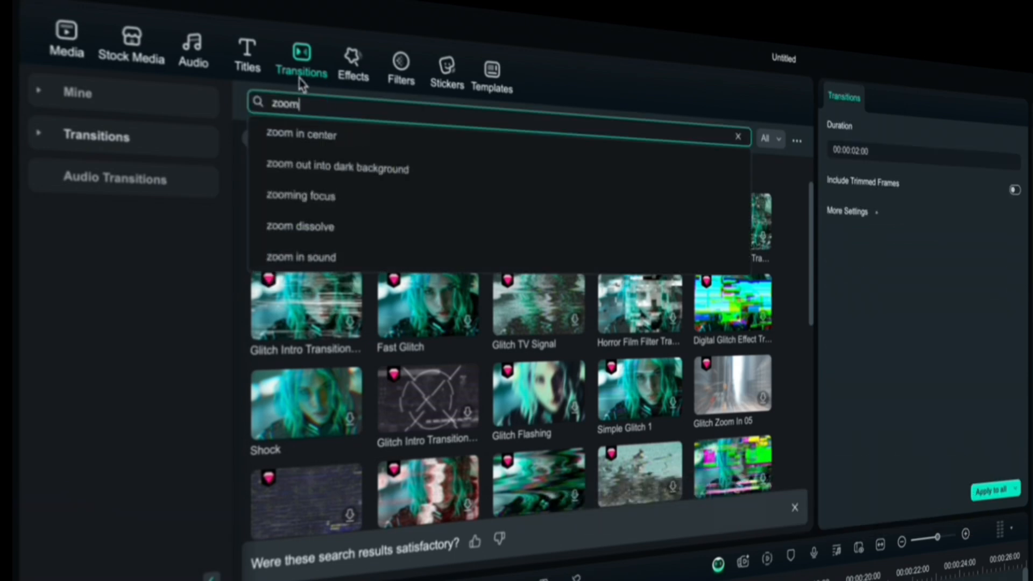
key(Return)
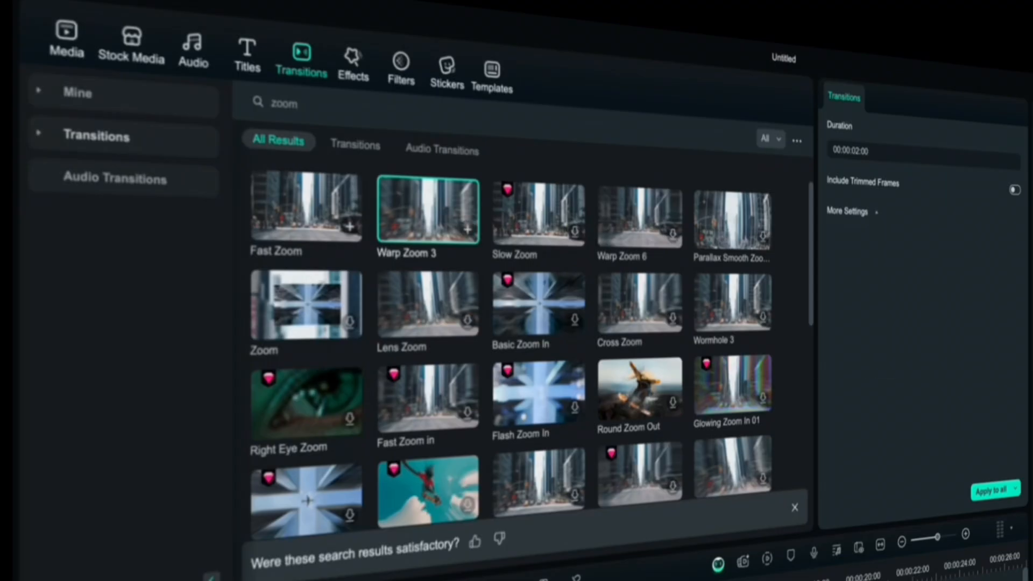
text(fade)
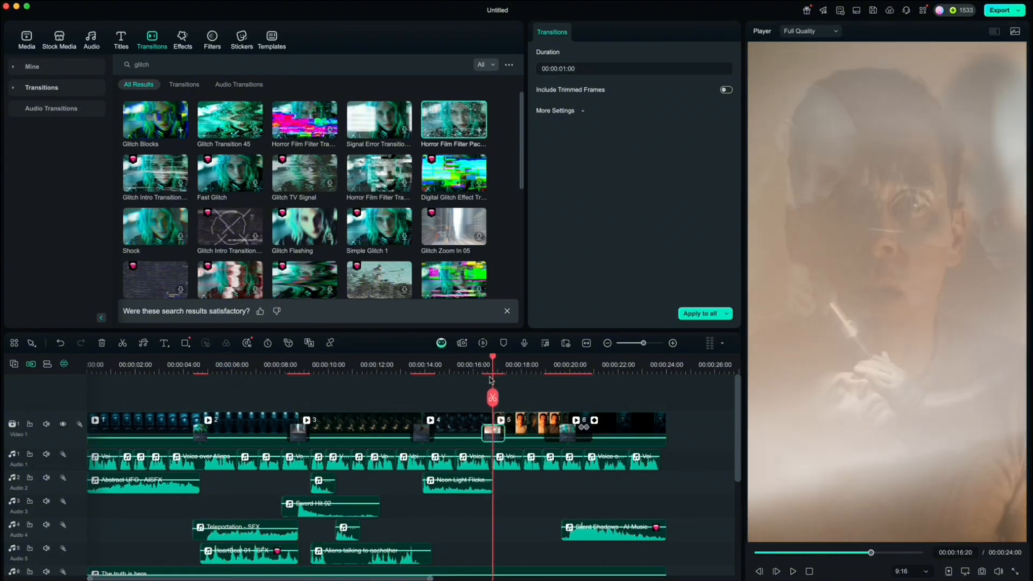
click(560, 364)
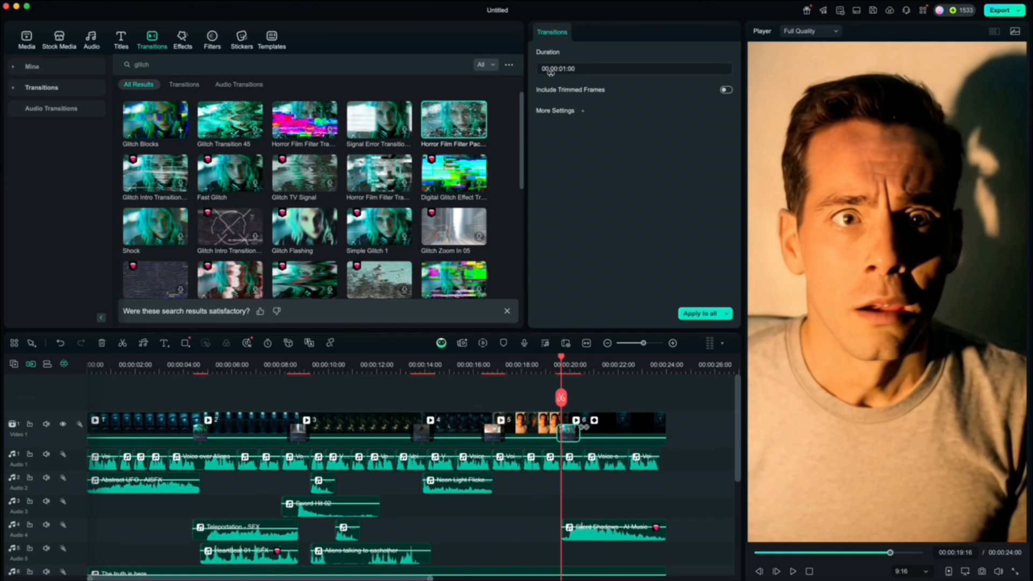
click(444, 364)
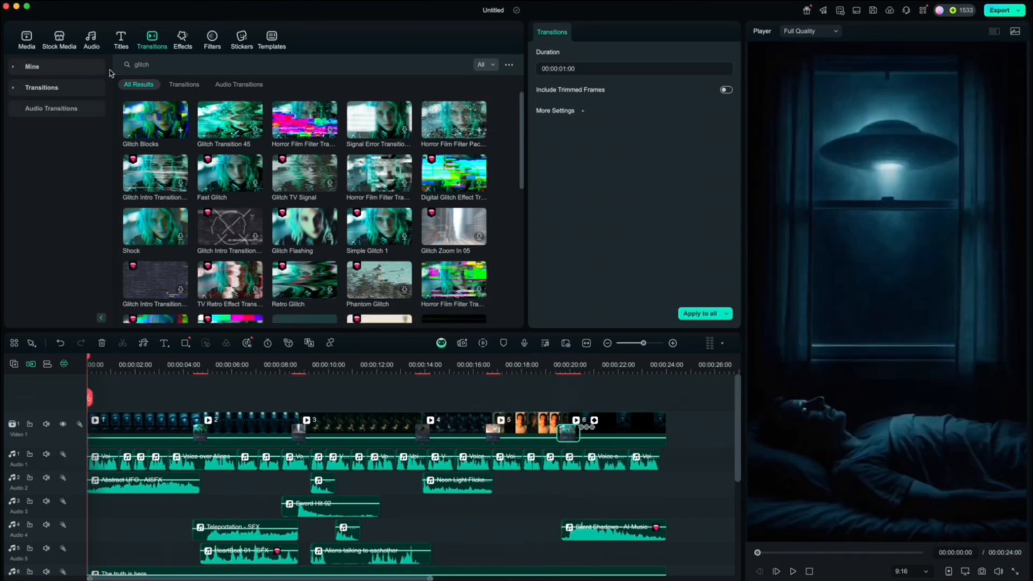
Run Speech to Text on the narration in English (US), outputting captions as titles
click(121, 38)
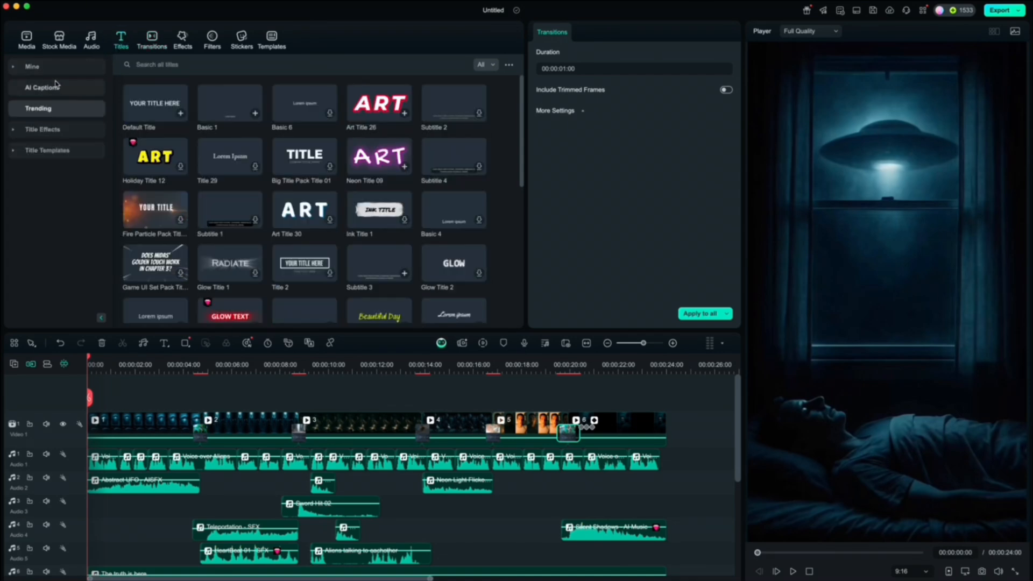
click(43, 88)
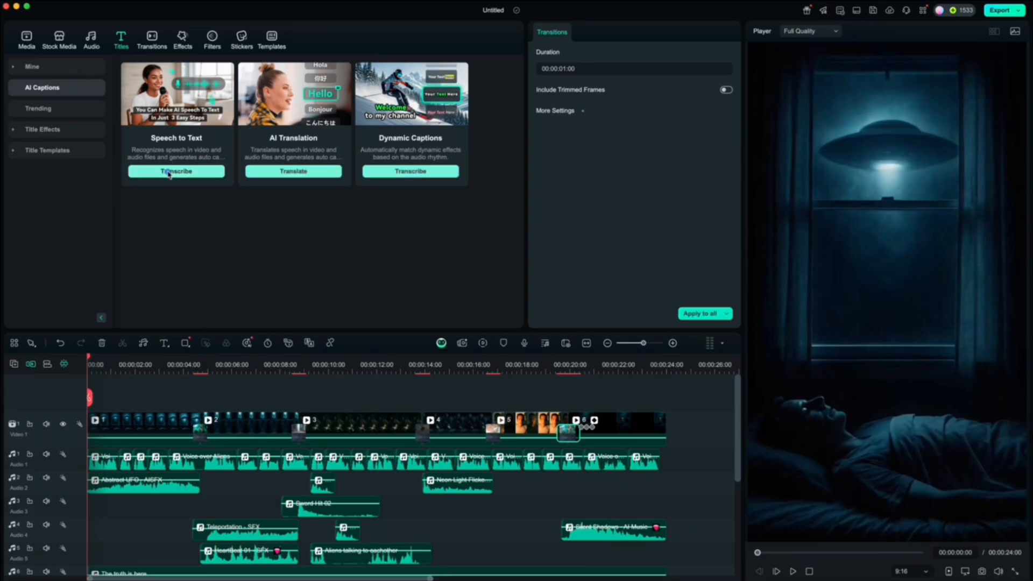
click(176, 171)
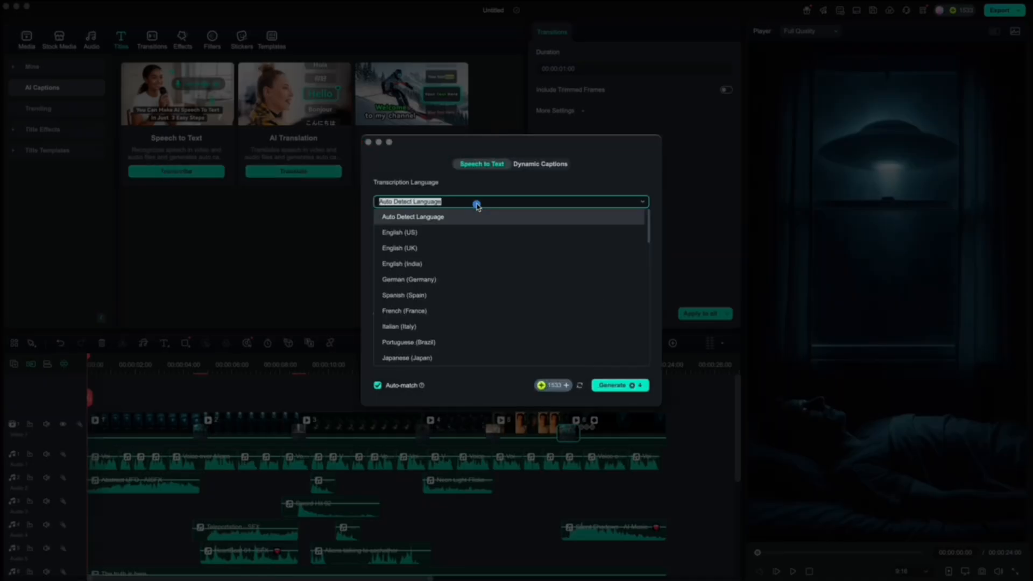
click(399, 232)
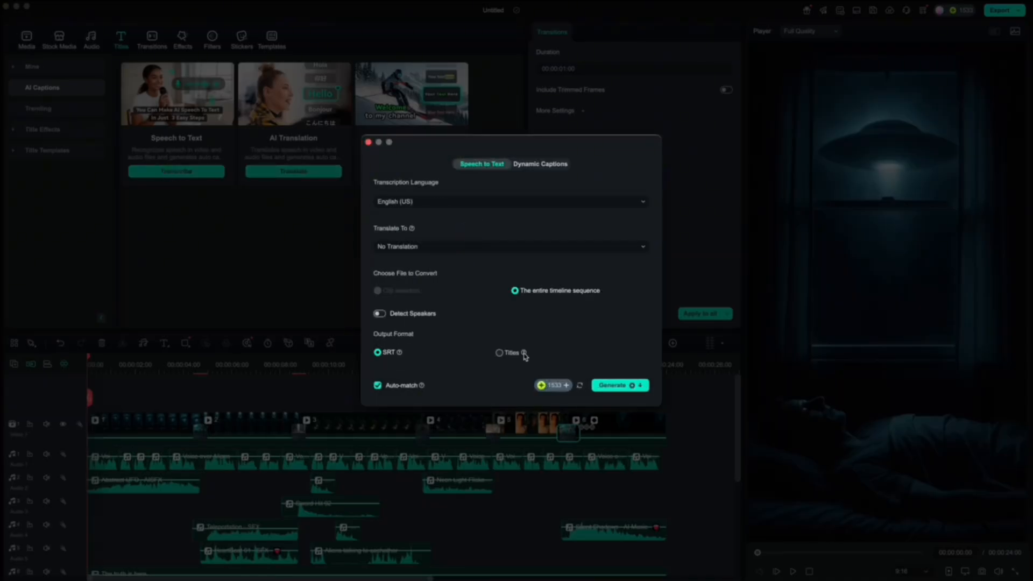
click(617, 385)
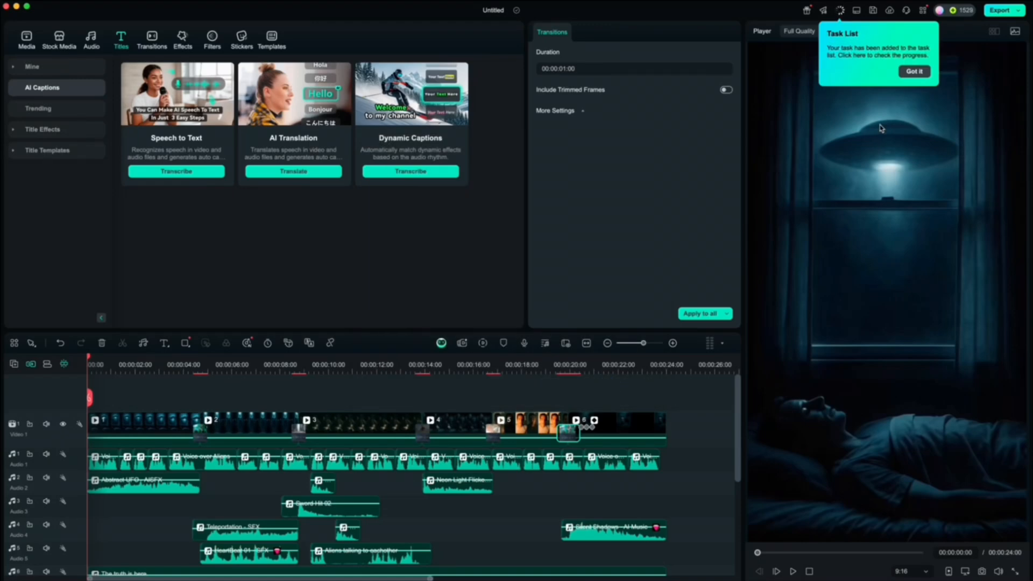
click(913, 71)
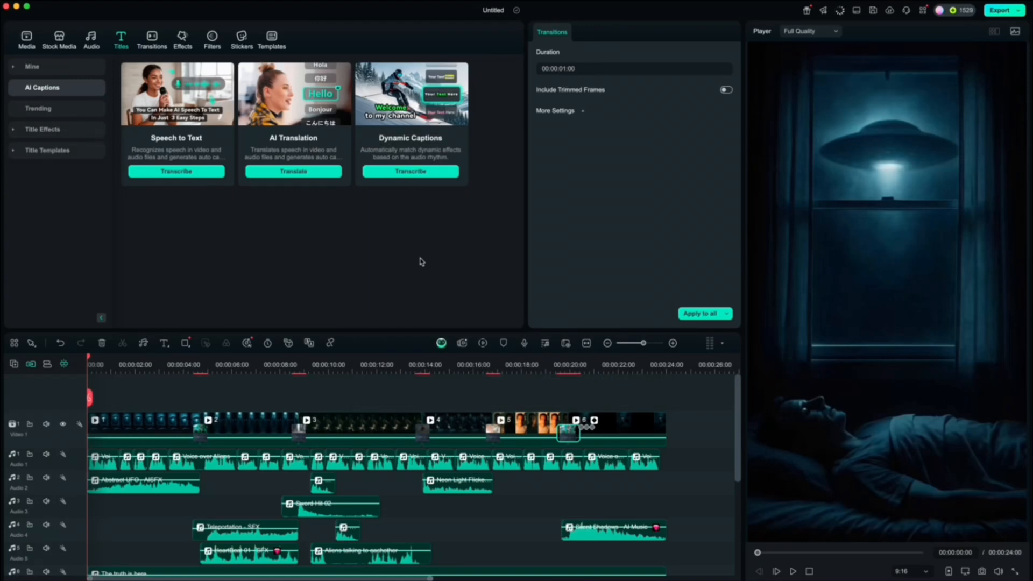
click(26, 39)
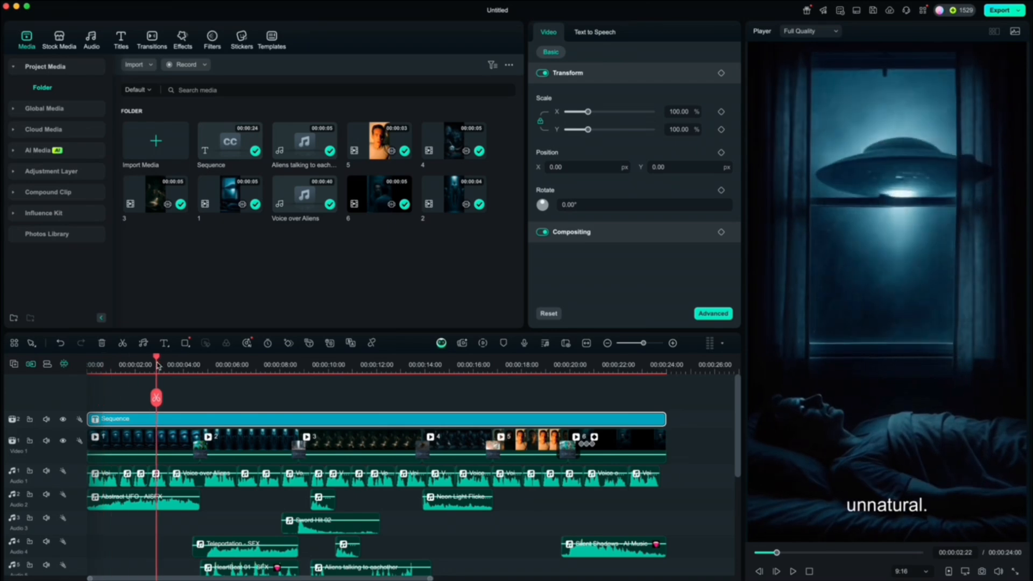
Fix the opening caption to 'It started with a hum.' and set the caption font to Roboto Slab Bold
click(120, 37)
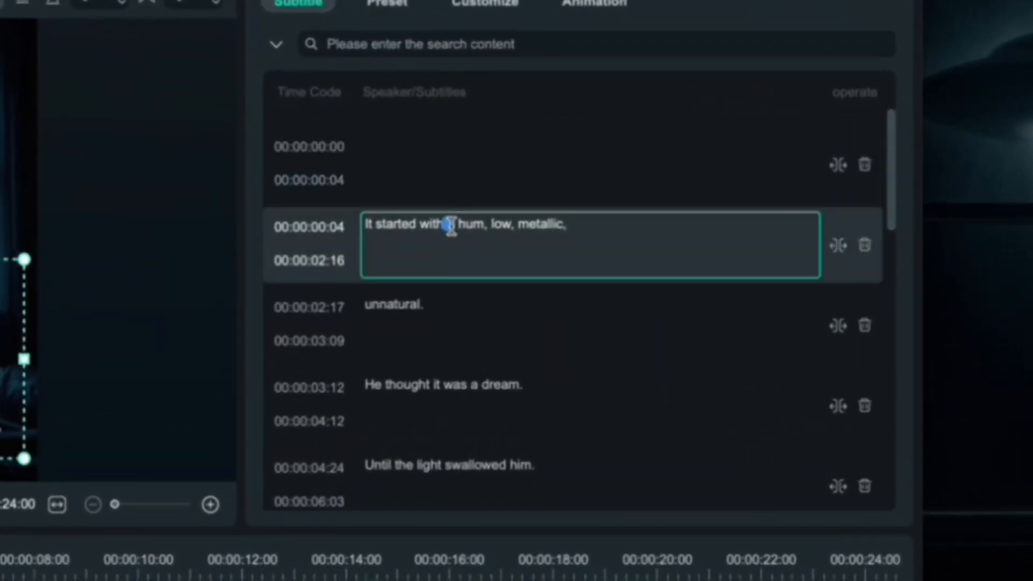
mouse_move(838, 245)
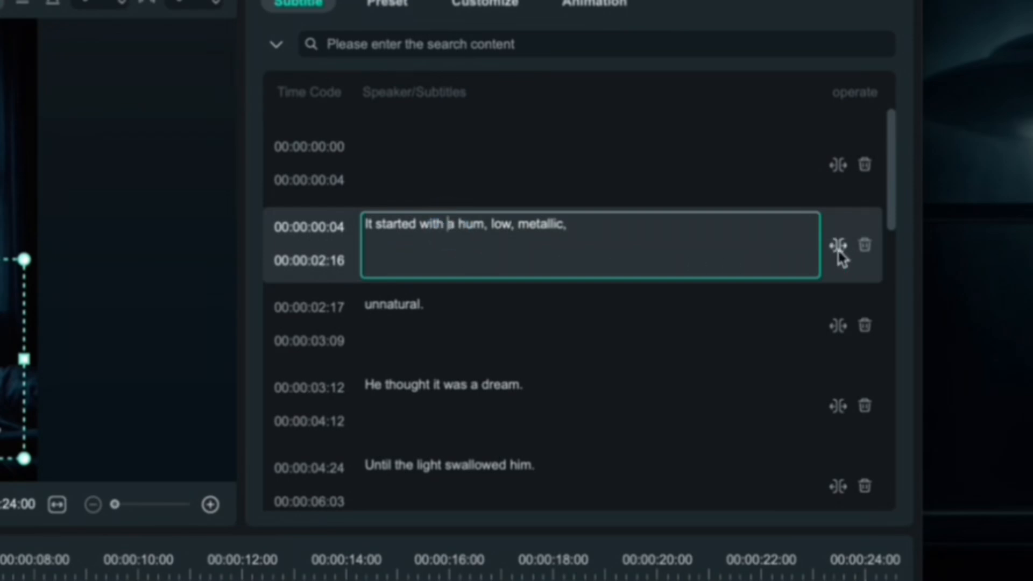
click(837, 245)
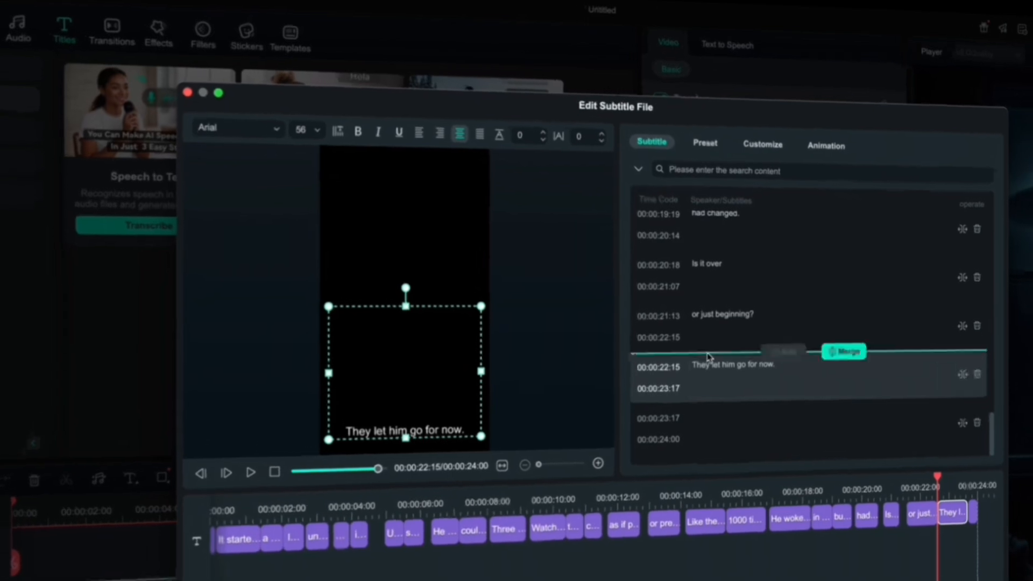
click(276, 128)
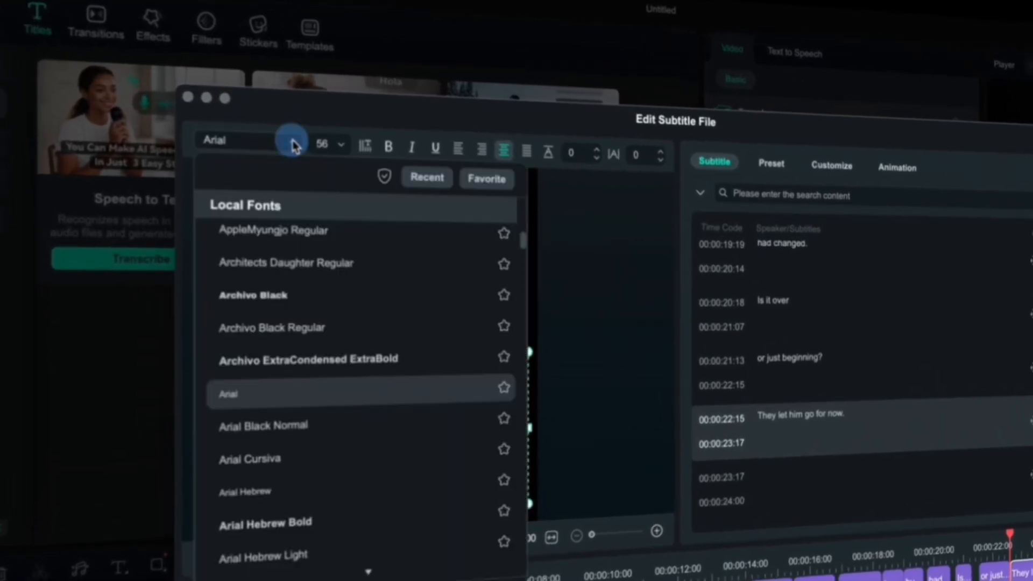
click(426, 178)
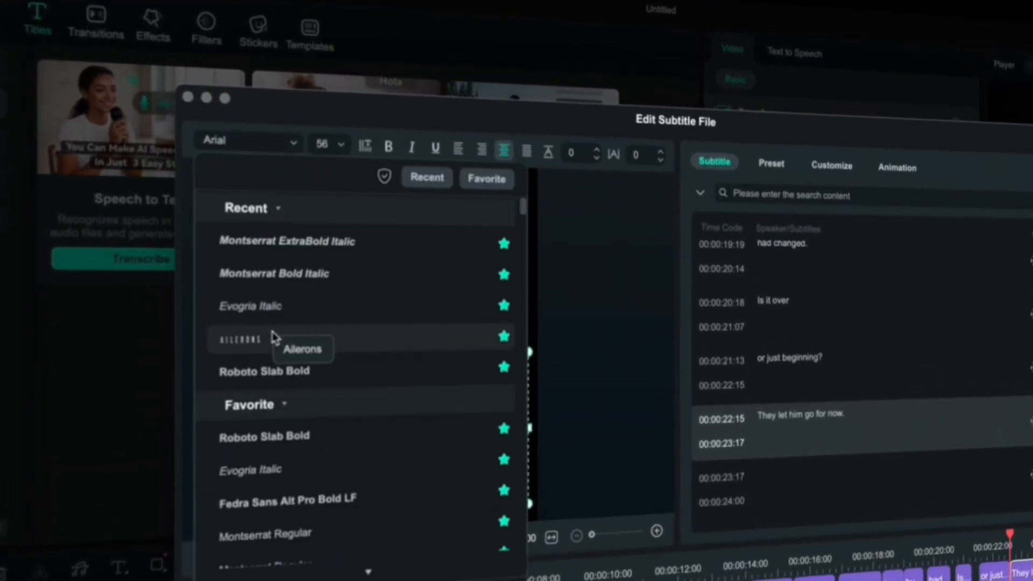
click(265, 370)
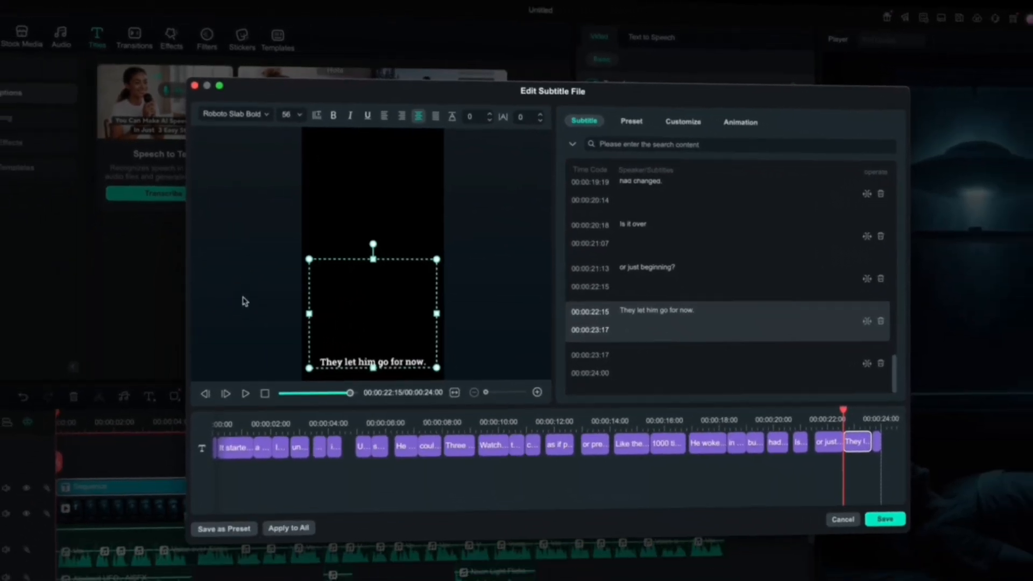